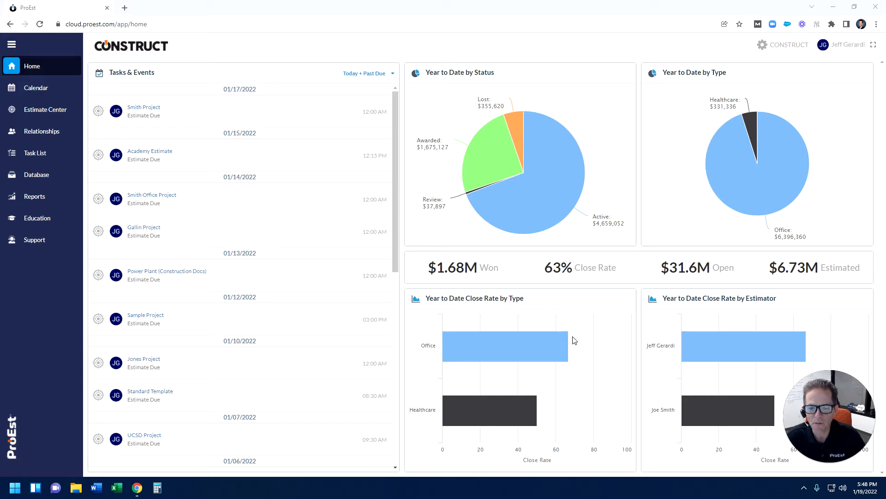
mouse_move(563, 344)
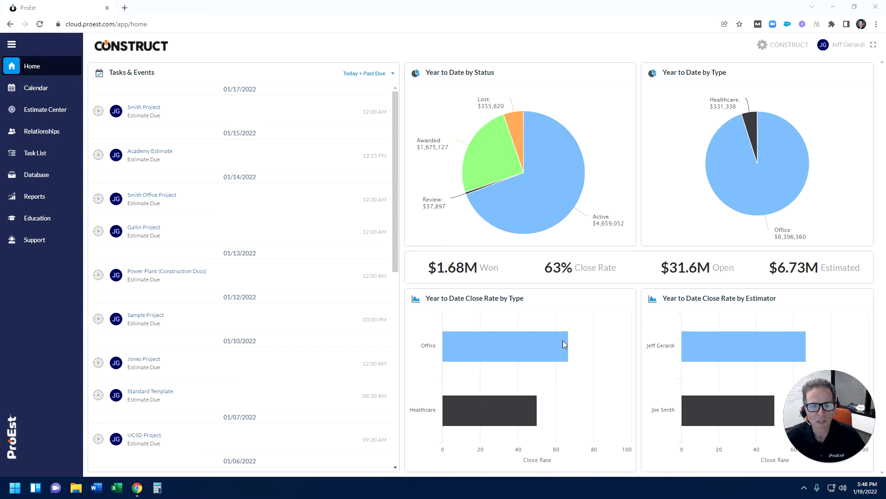
mouse_move(408, 245)
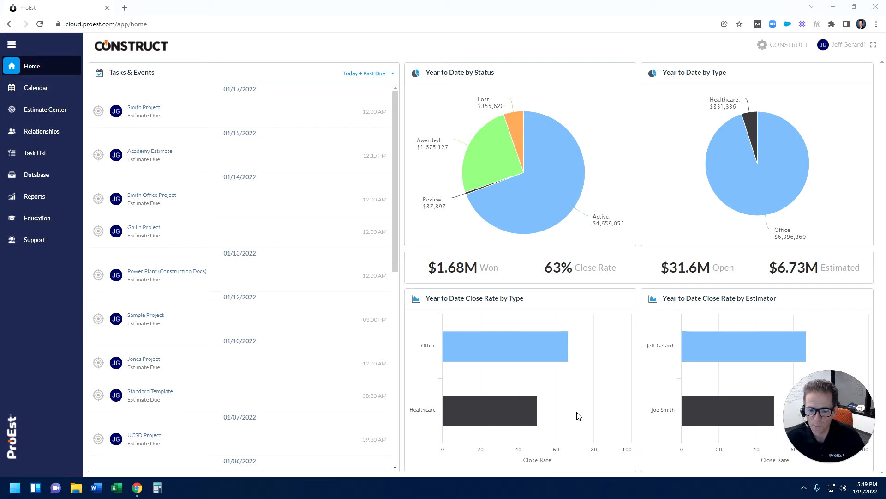
mouse_move(649, 398)
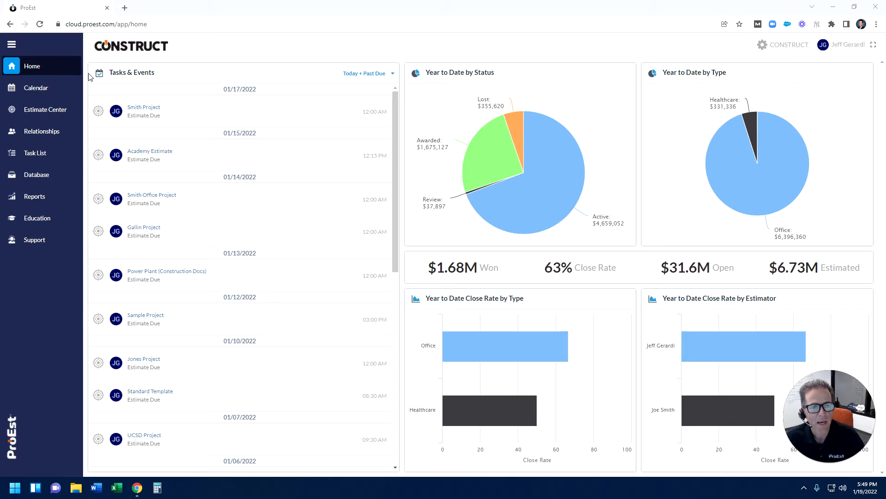
Show the Calendar, review the personal, department and company scopes, and keep Company selected.
left_click(36, 88)
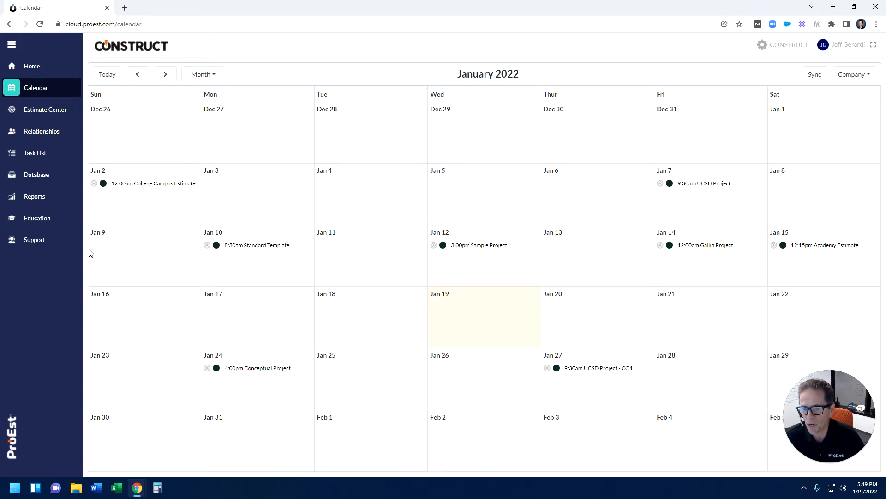
mouse_move(422, 301)
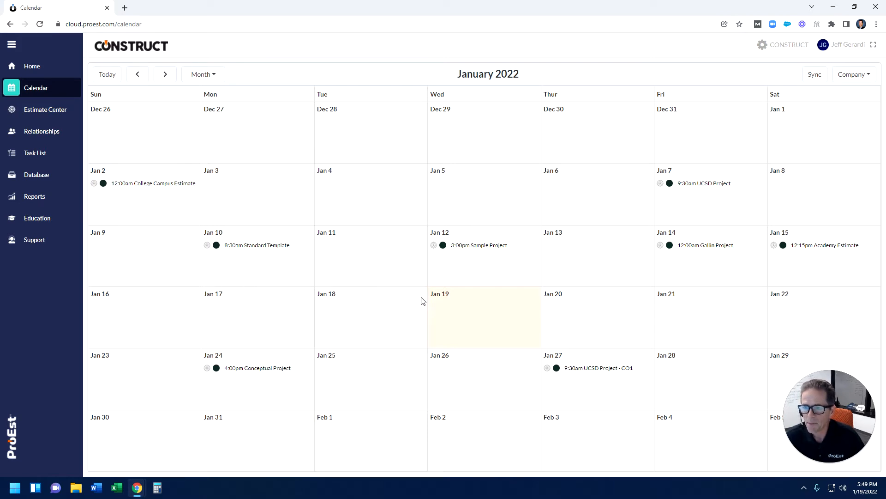
left_click(853, 74)
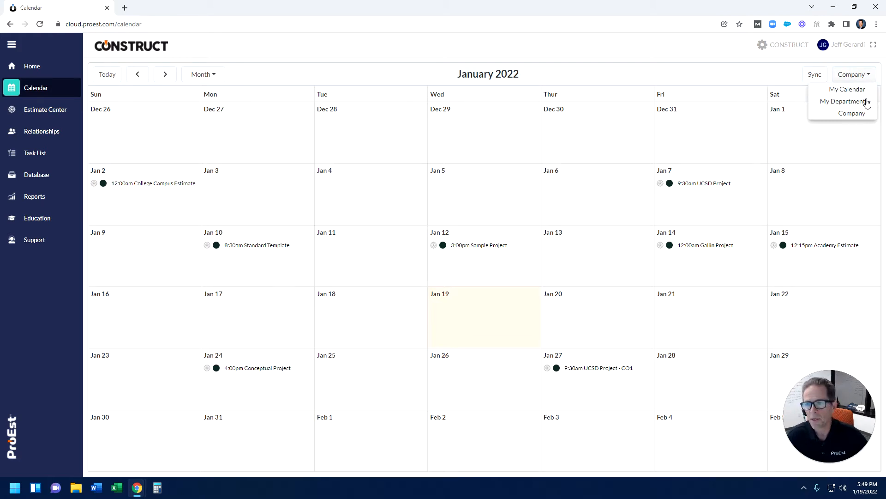
left_click(852, 73)
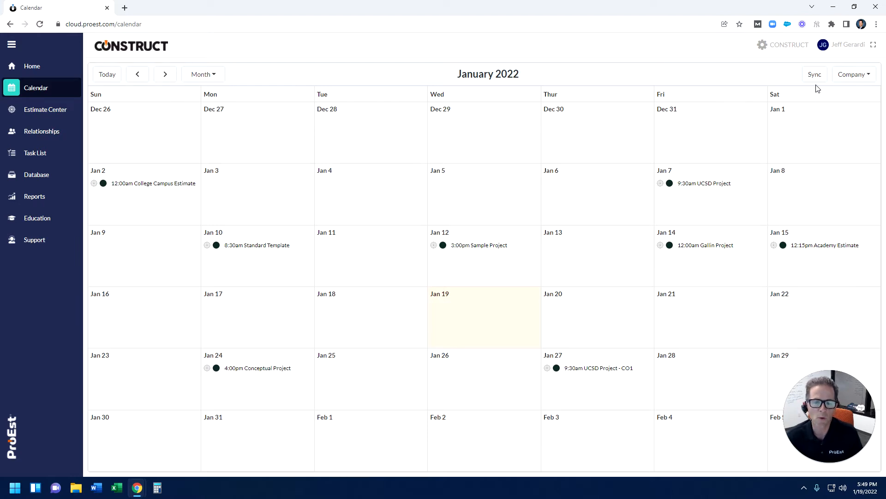
mouse_move(321, 177)
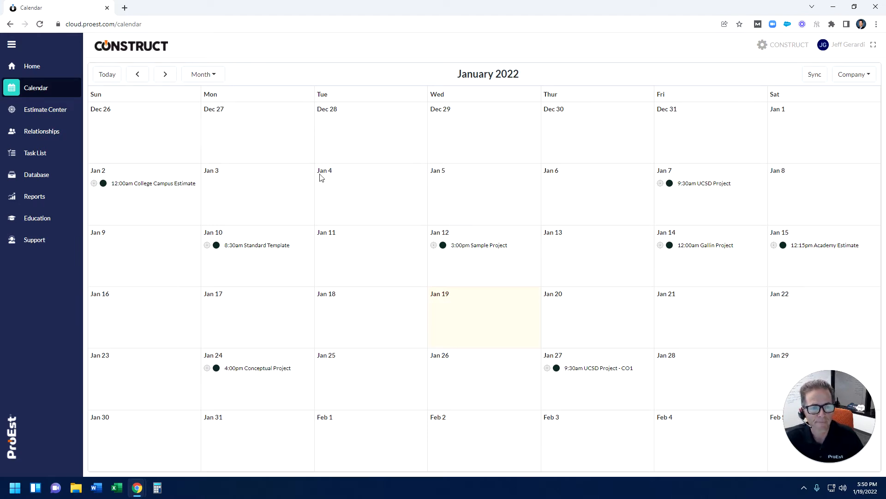
Show the Estimate Center grouped by estimate type, collapse Office, then clear the grouping.
left_click(45, 109)
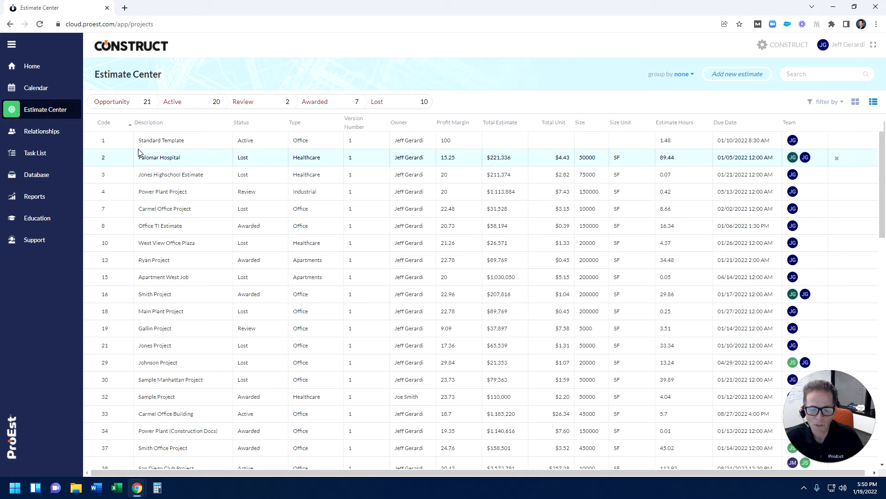
mouse_move(176, 242)
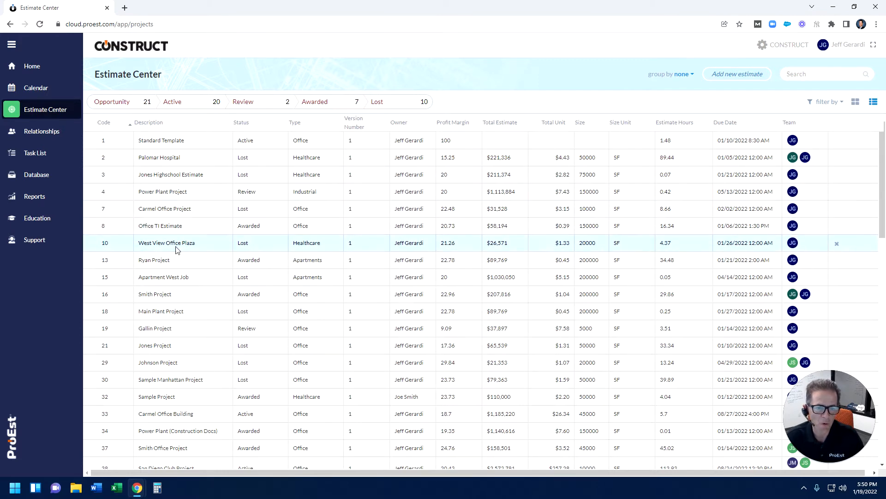
mouse_move(278, 344)
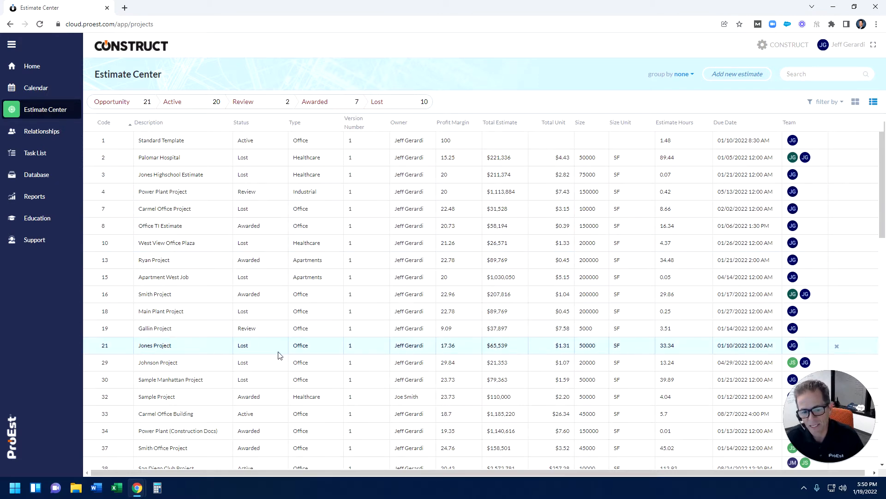
mouse_move(325, 294)
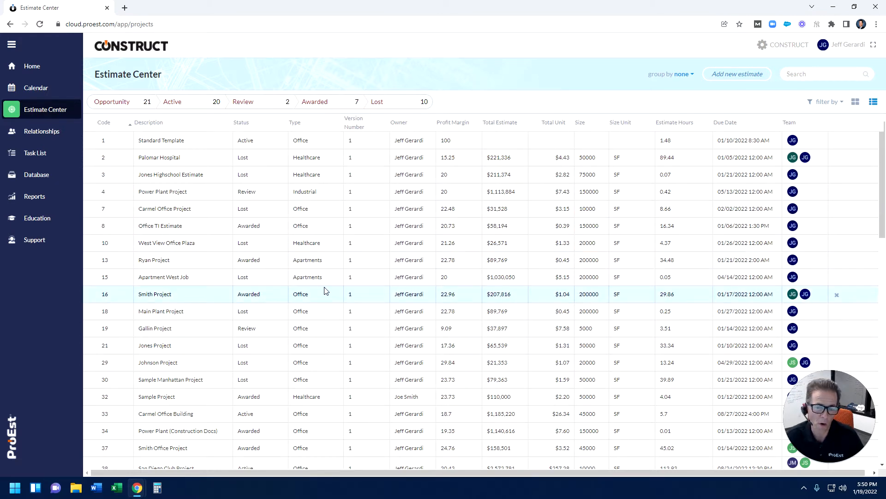
mouse_move(373, 243)
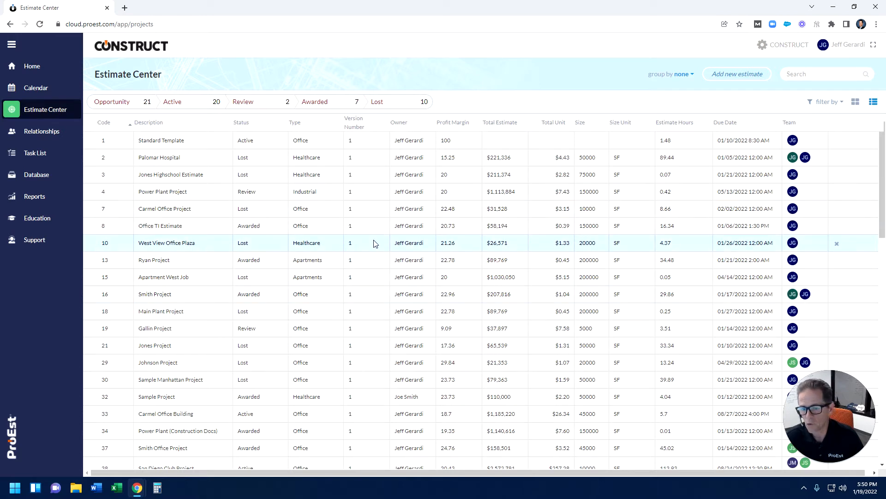
mouse_move(656, 259)
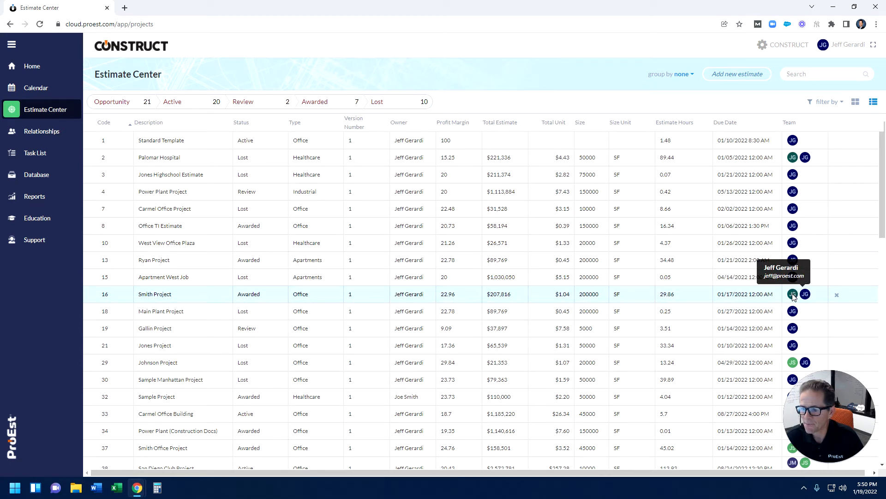
mouse_move(555, 110)
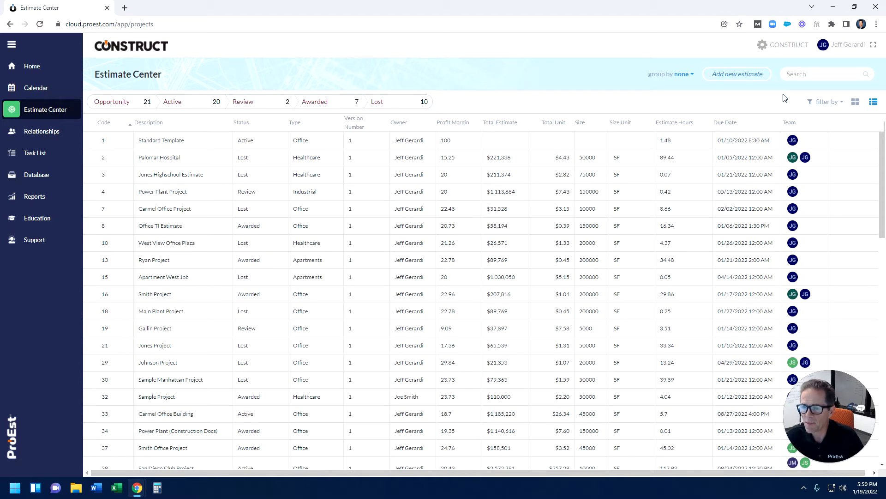
left_click(682, 74)
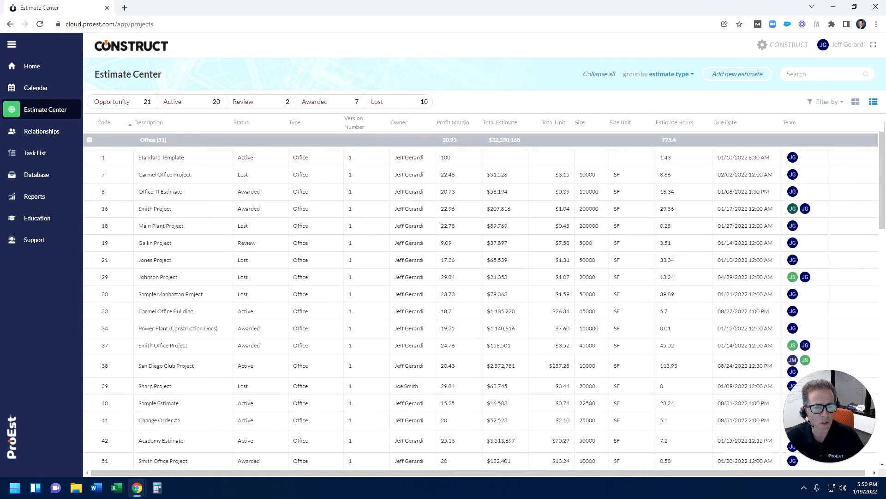
left_click(89, 140)
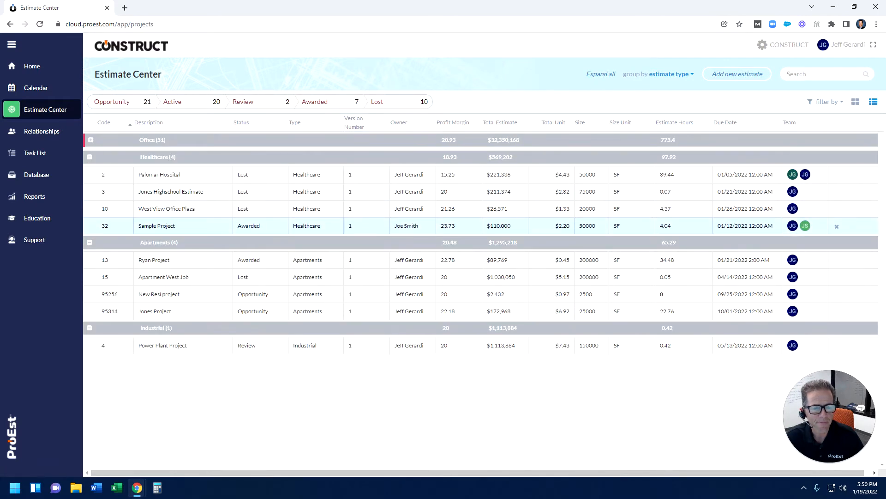
left_click(664, 74)
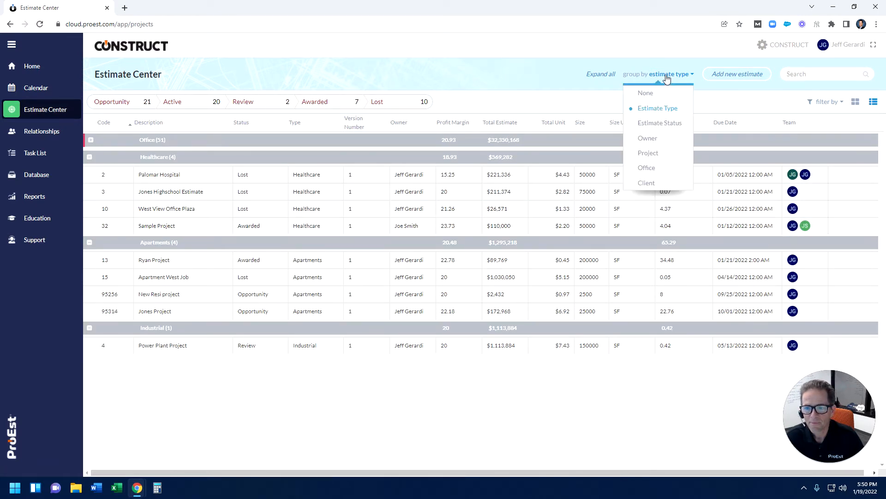
left_click(645, 92)
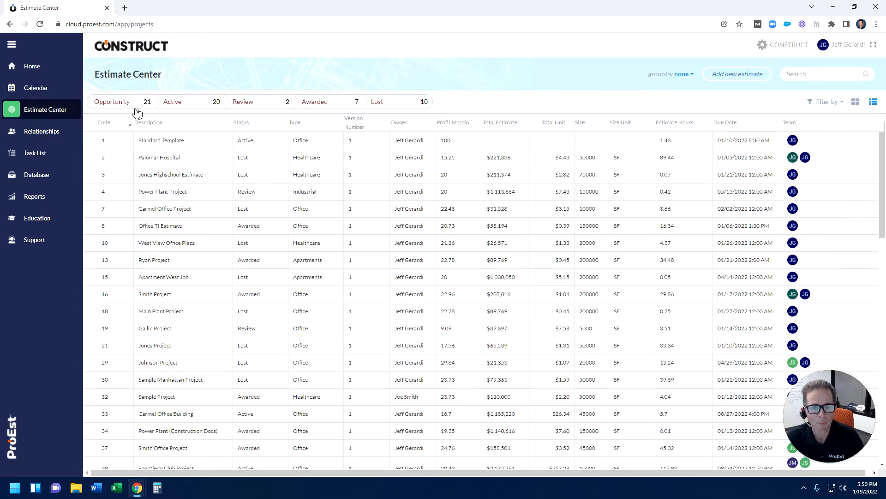
Filter the estimate list to the 20 Active estimates.
left_click(173, 102)
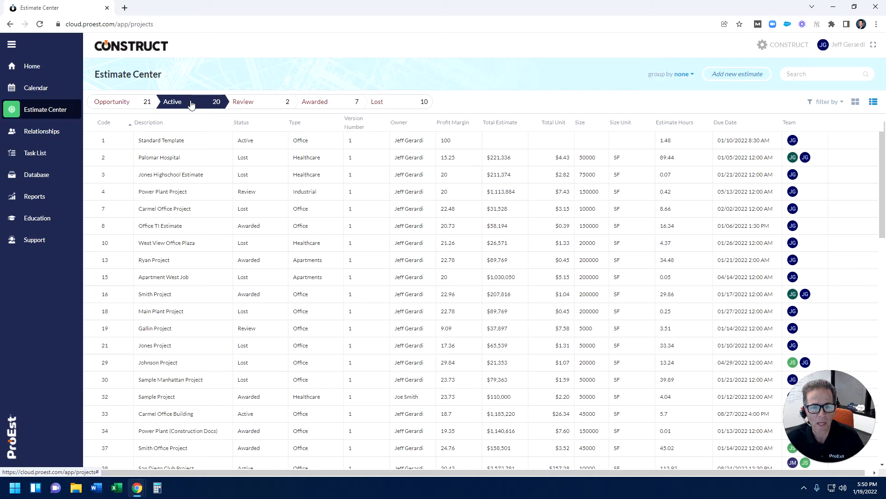
left_click(172, 101)
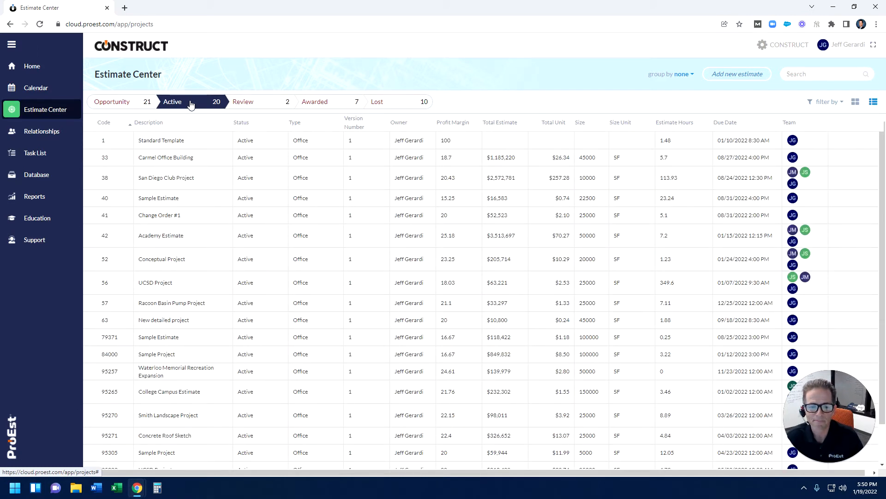
Enter the UCSD Project estimate (#56) and view its Documents with drawing sets and site images.
double_click(162, 282)
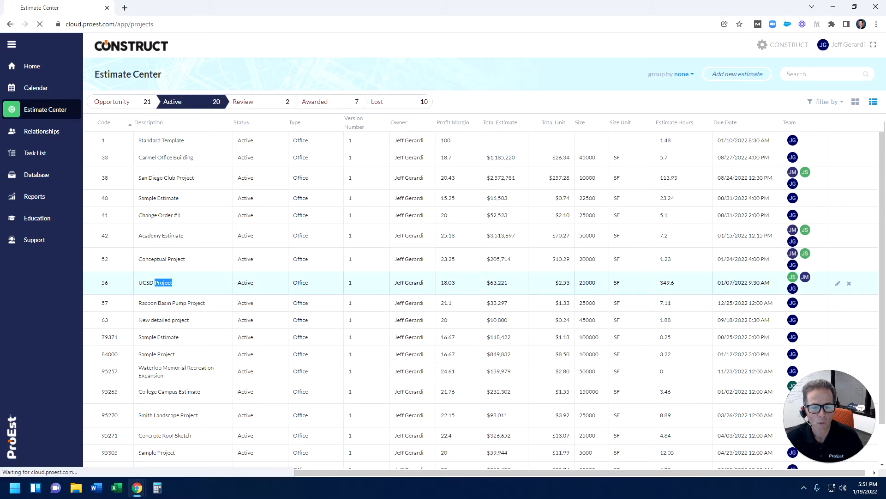
double_click(161, 283)
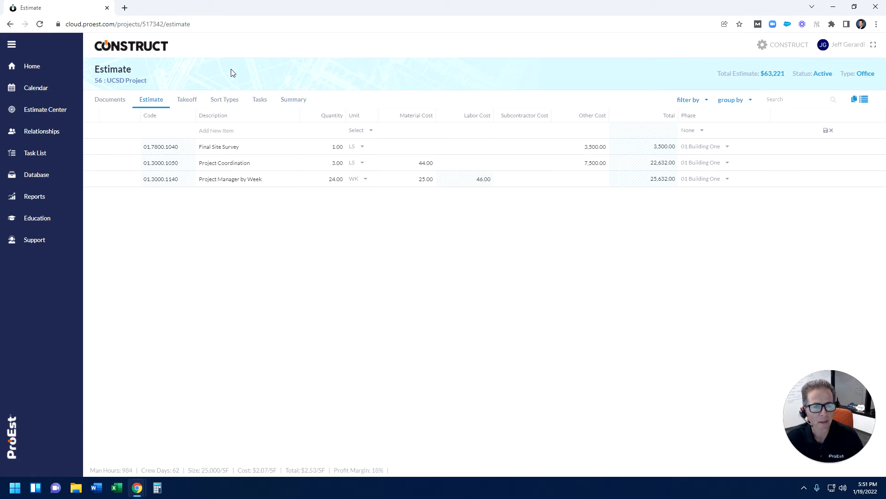
left_click(110, 99)
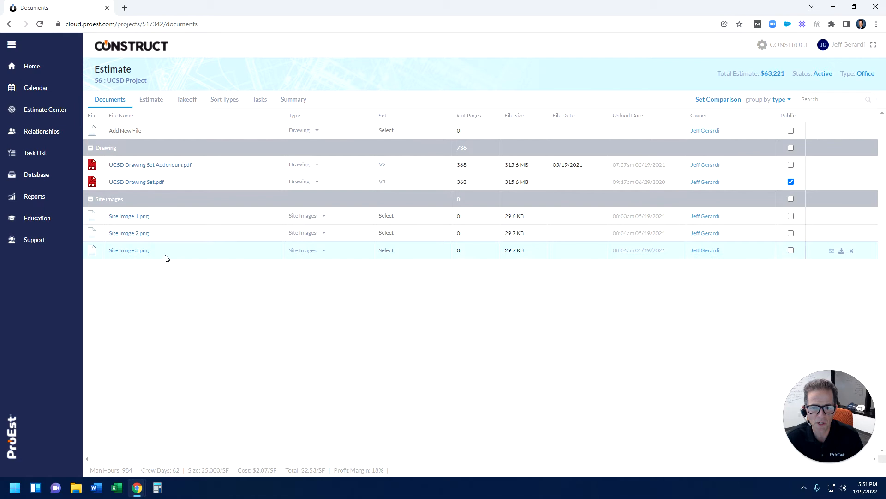
mouse_move(319, 328)
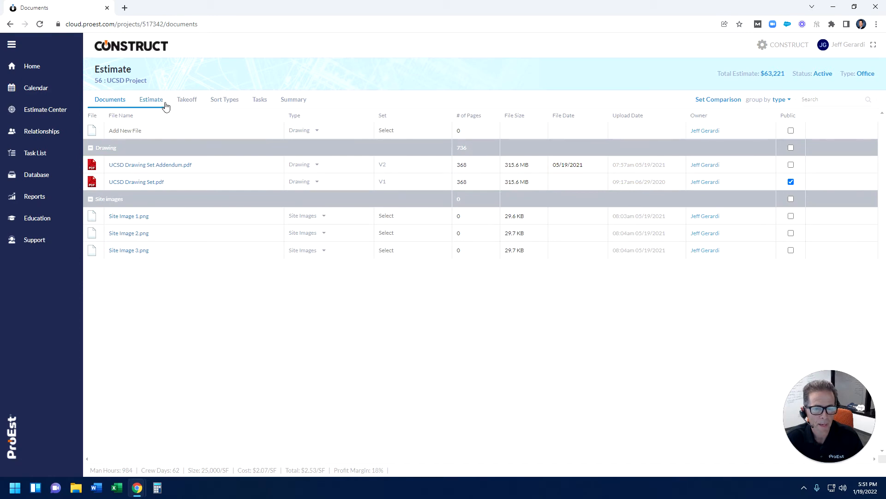
Search 'con', add the 2-1/2 Ton Roof Top Air-Condition Unit and set its material cost to 4000.
left_click(150, 99)
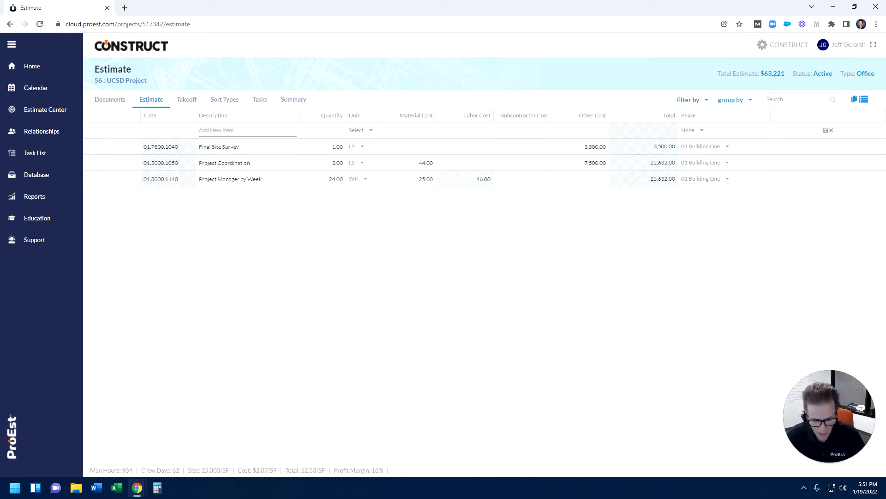
type("con")
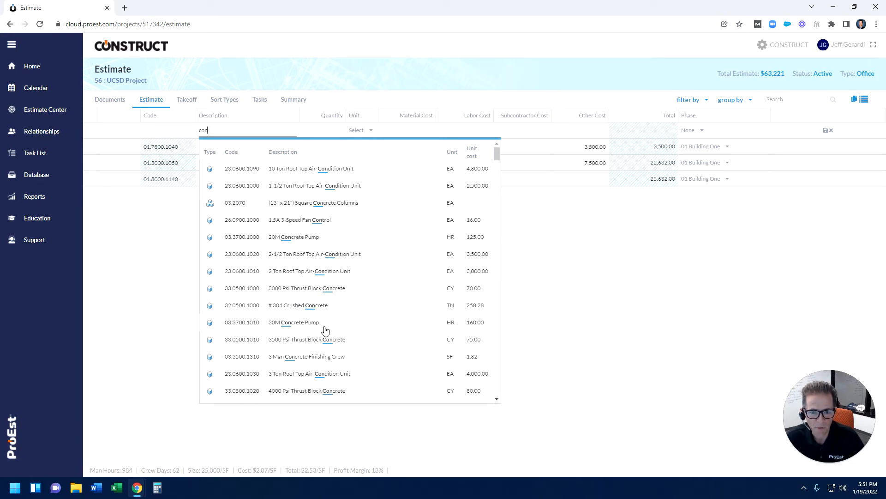
left_click(315, 254)
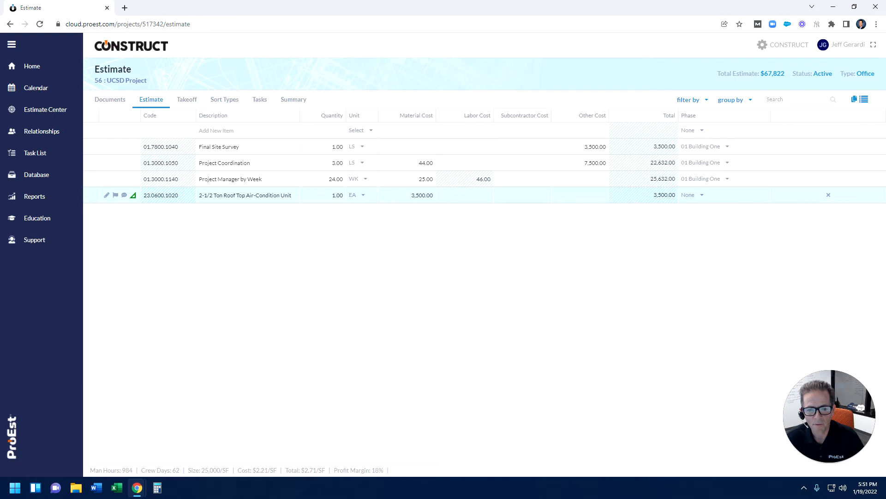
type("400")
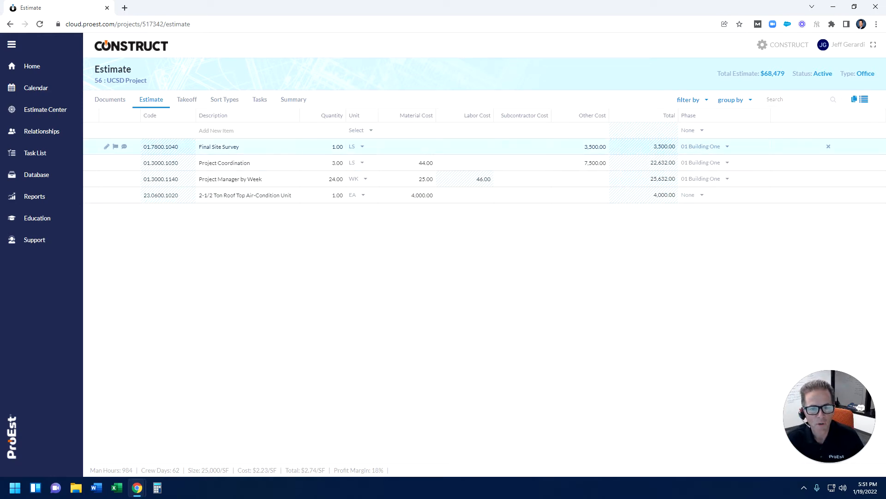
Bring up the UCSD Takeoff page in a new browser tab and switch to it.
right_click(186, 99)
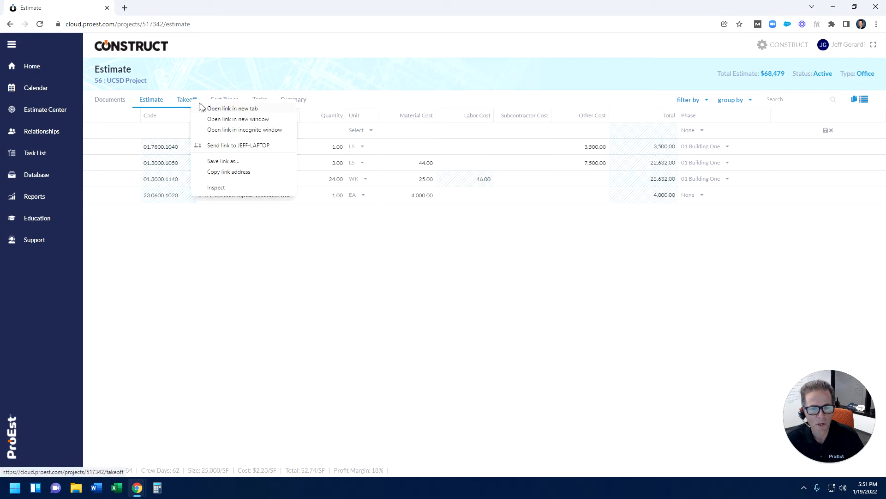
left_click(232, 108)
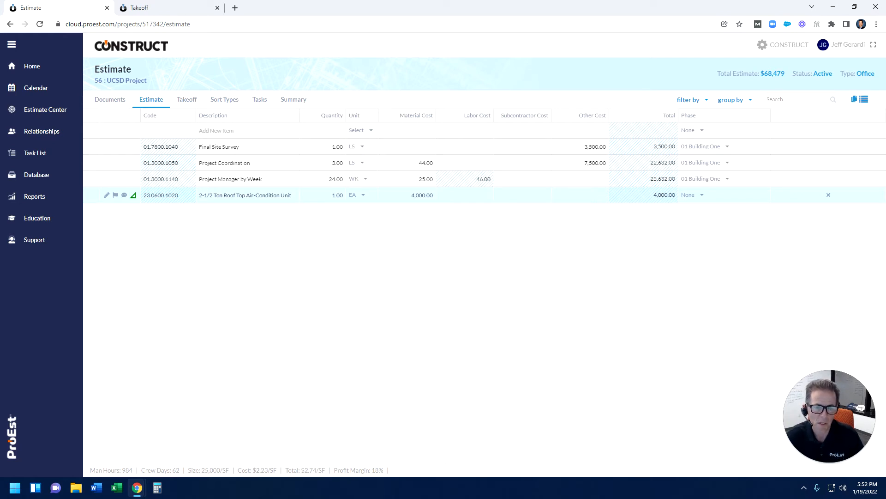
left_click(186, 99)
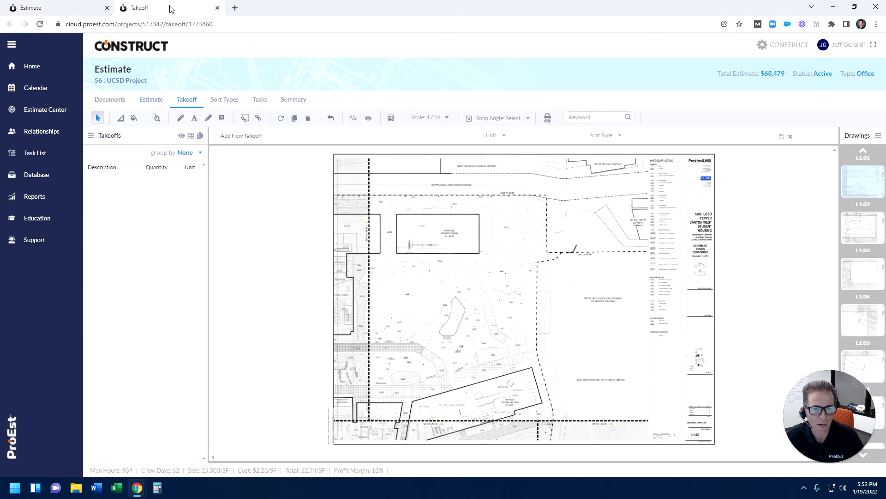
mouse_move(377, 377)
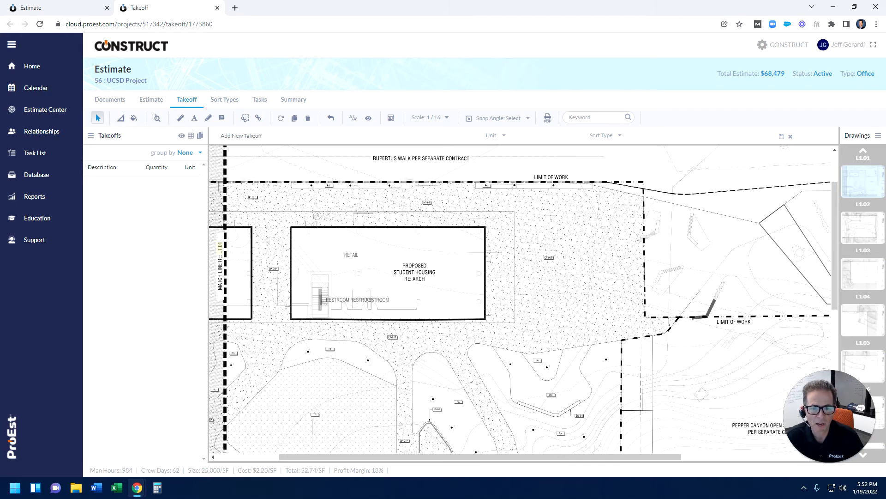
Search 'slab', take off the 8" Equipment Slab area and show its dimension labels.
type("slab")
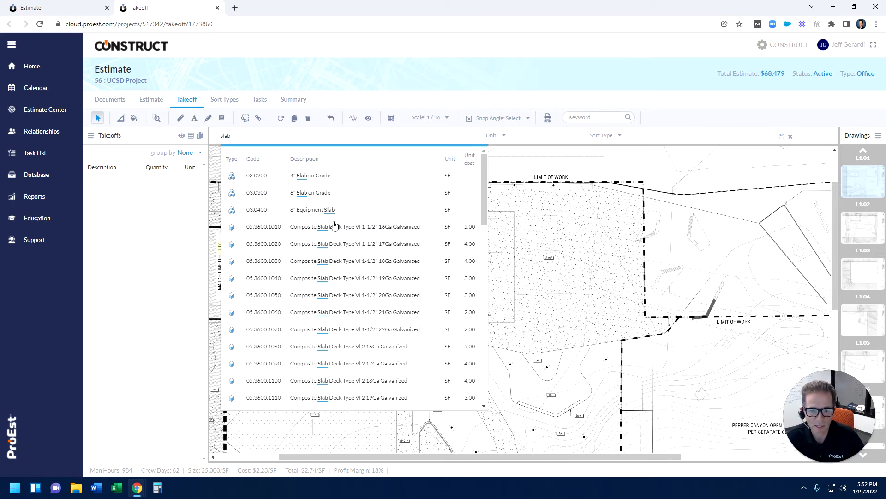
left_click(311, 210)
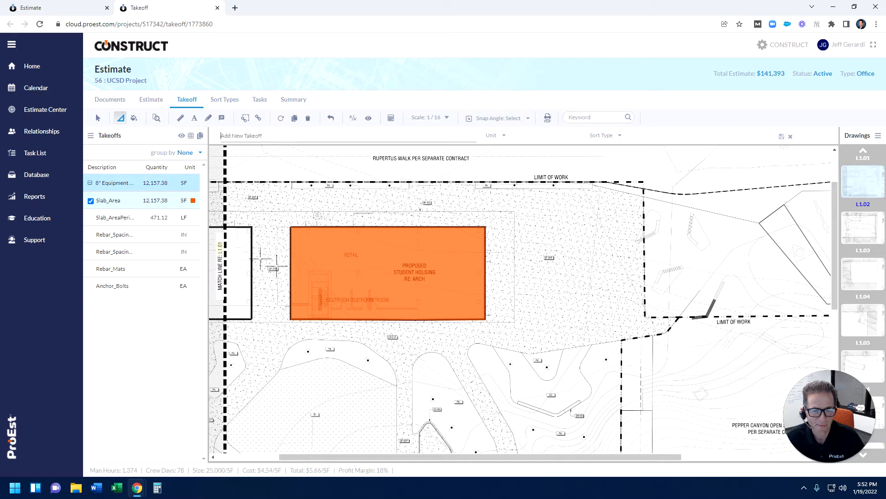
mouse_move(164, 201)
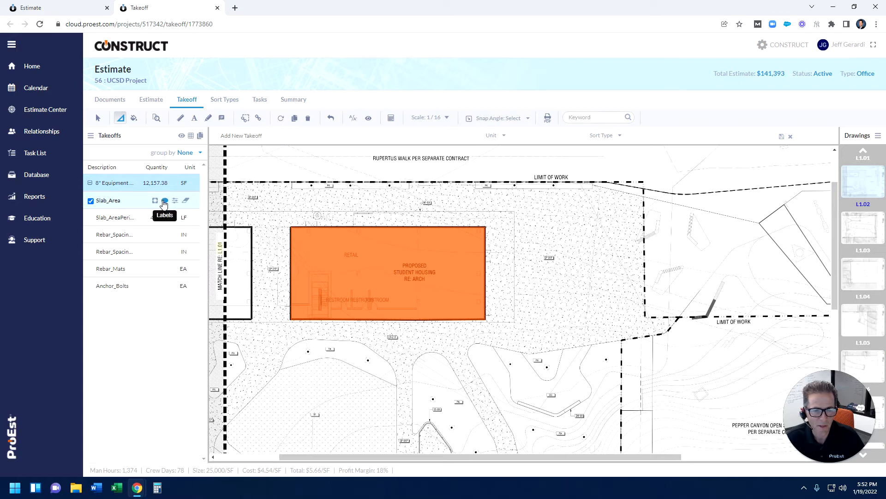
left_click(164, 200)
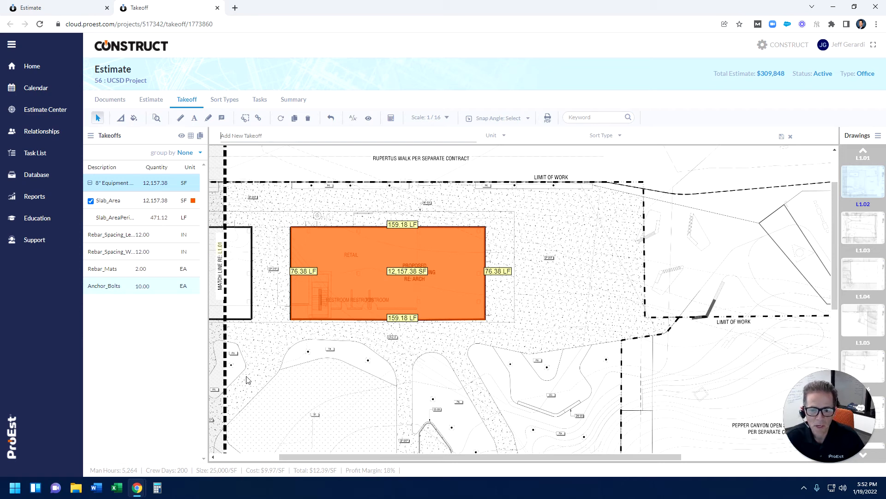
mouse_move(479, 345)
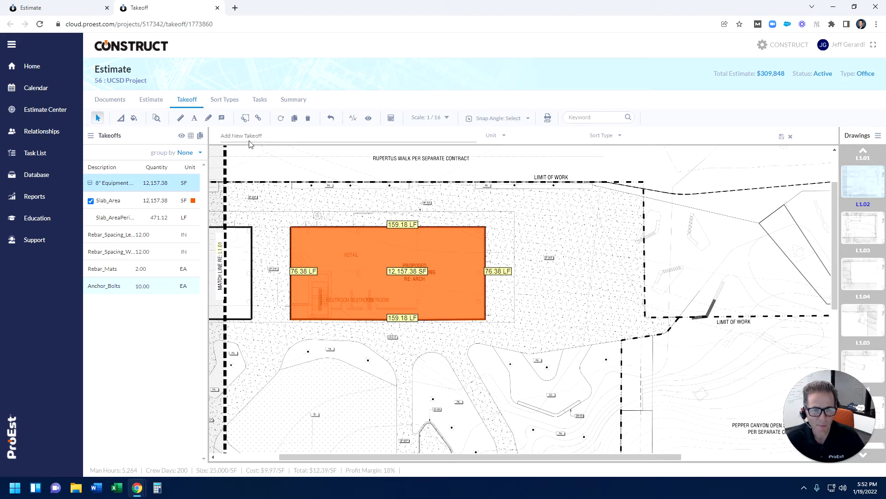
Return to the Estimate line items showing the slab's concrete, forming, rebar and anchor bolt lines.
left_click(151, 99)
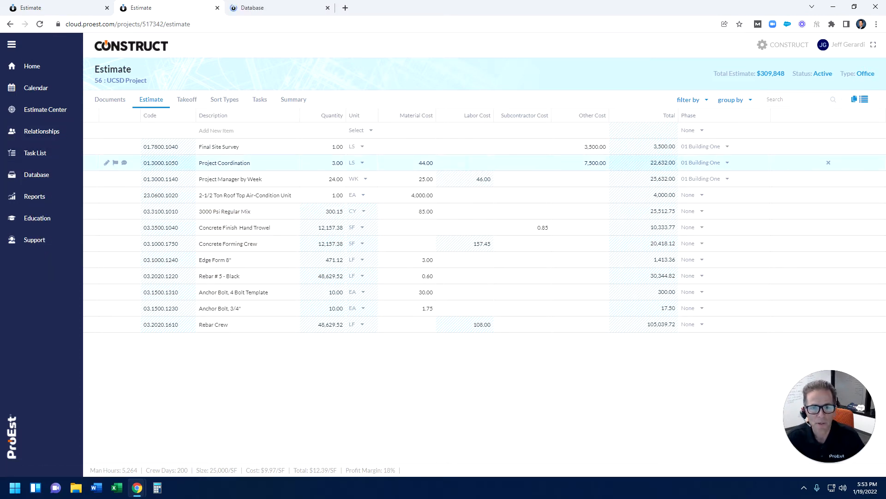
left_click(252, 7)
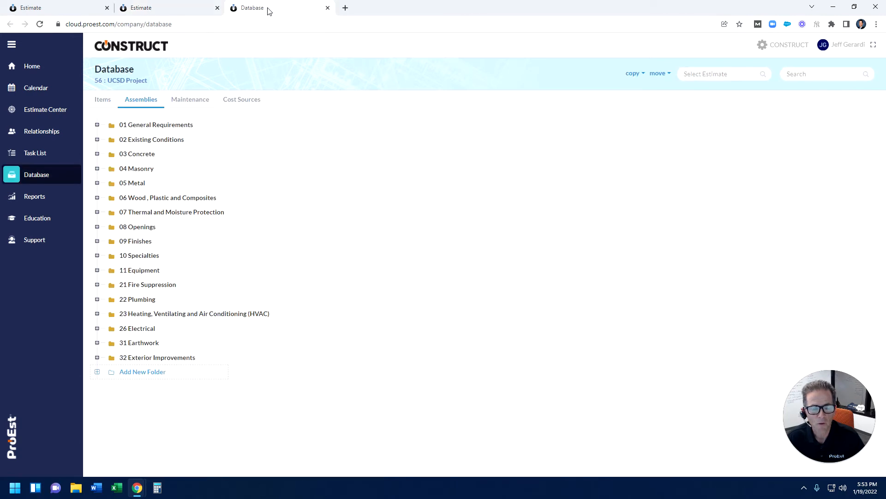
left_click(103, 99)
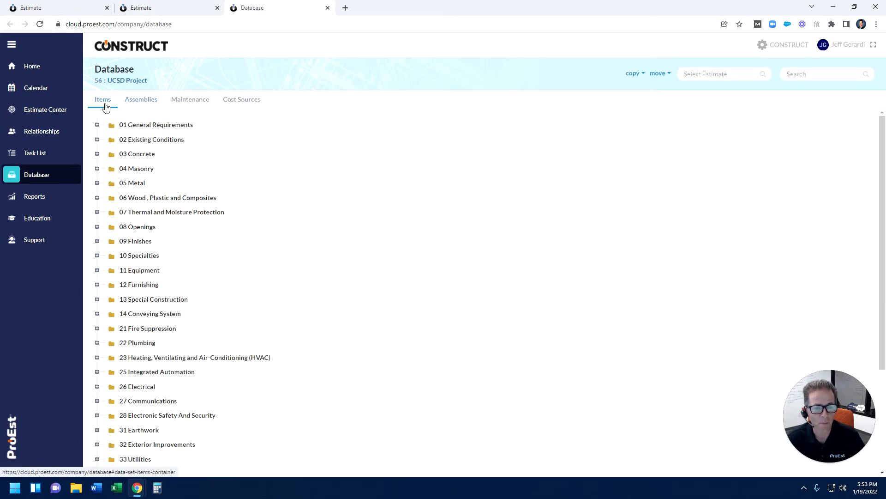
scroll("down", 3)
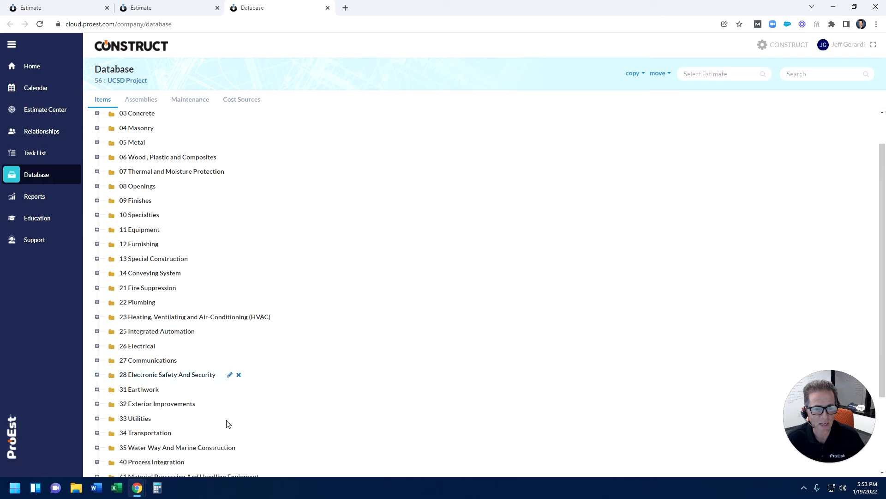
scroll("up", 3)
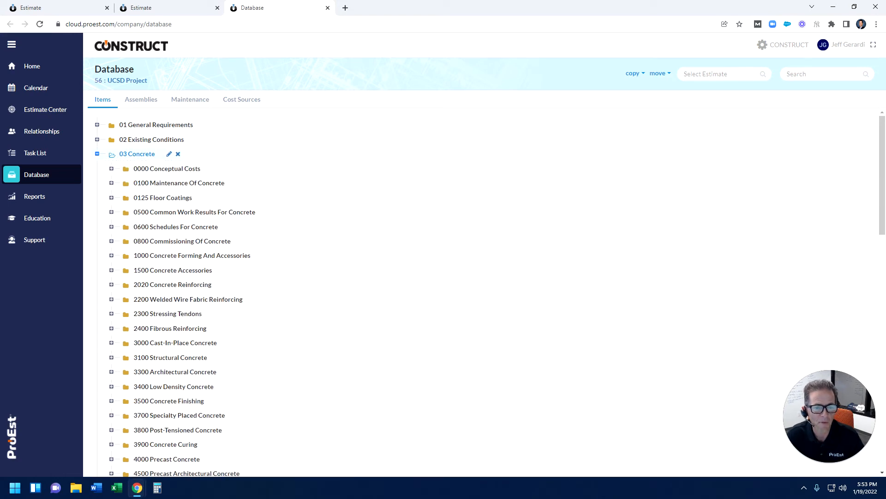
left_click(173, 270)
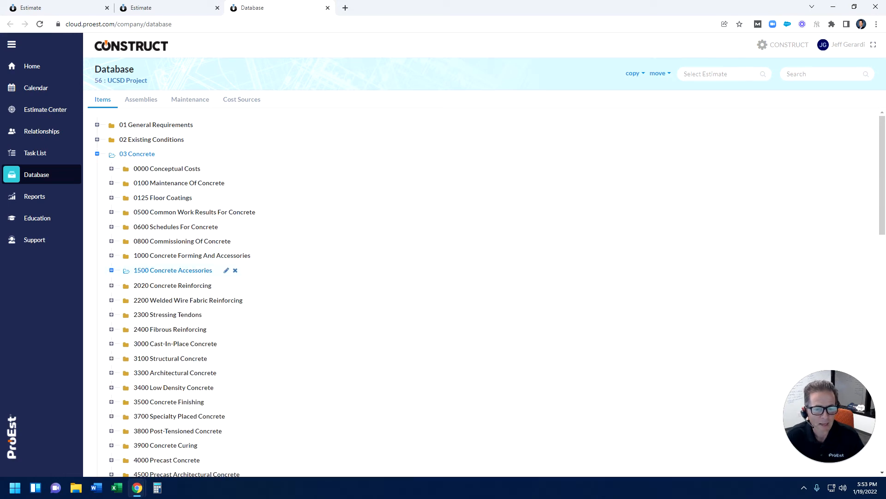
left_click(173, 269)
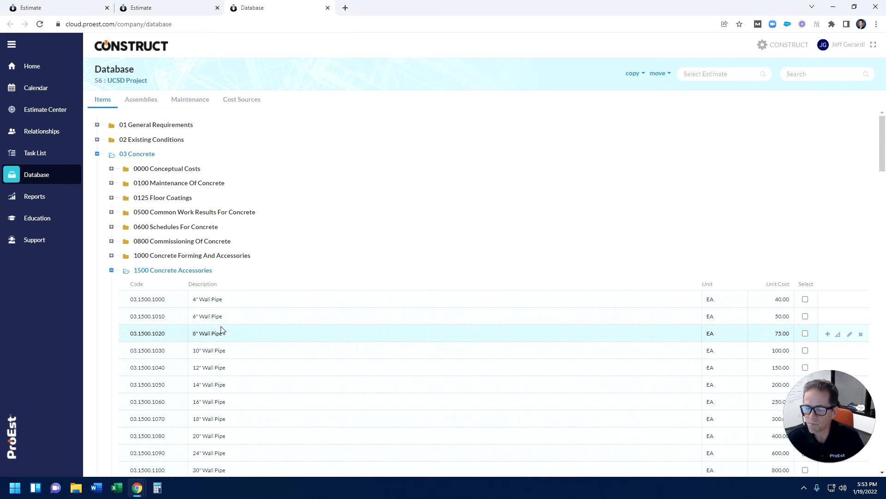
mouse_move(150, 16)
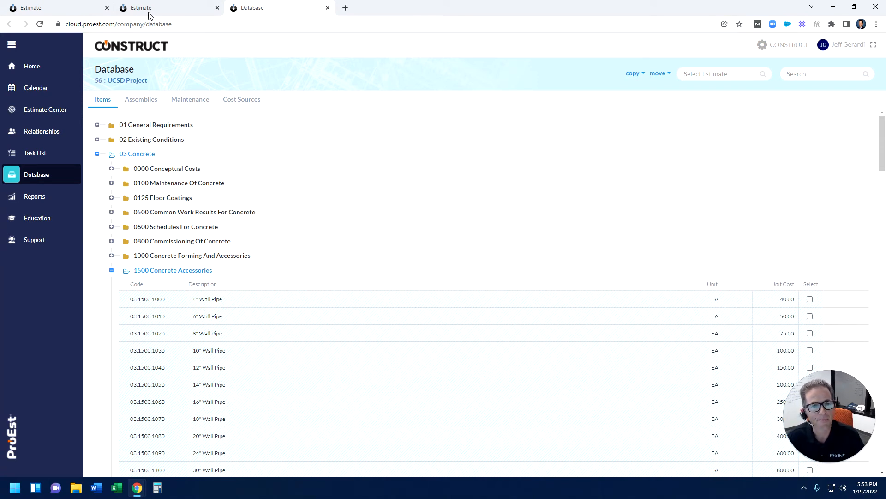
left_click(141, 7)
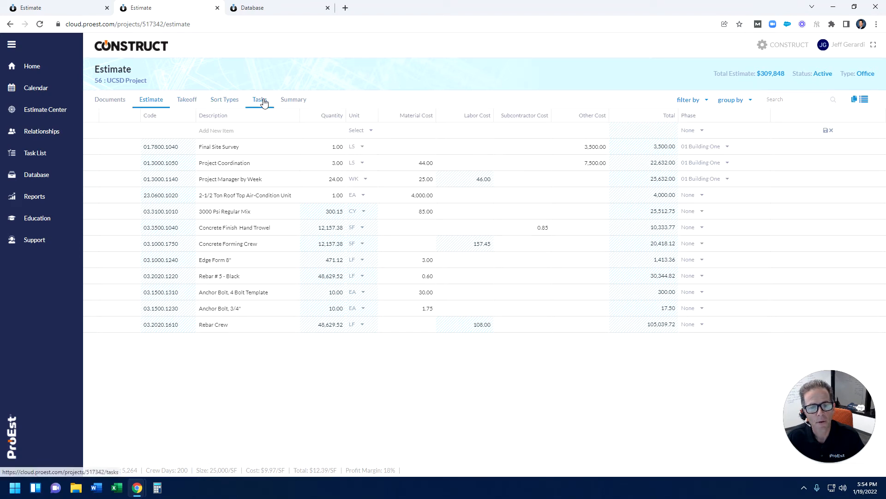
Create a new task dated 01/21/2022 named 'Check labor costs' in the UCSD Tasks list.
left_click(260, 99)
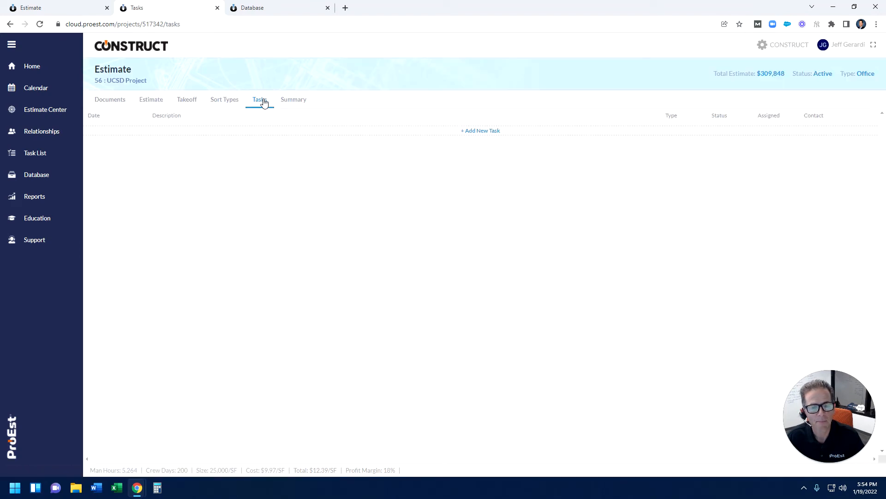
left_click(480, 130)
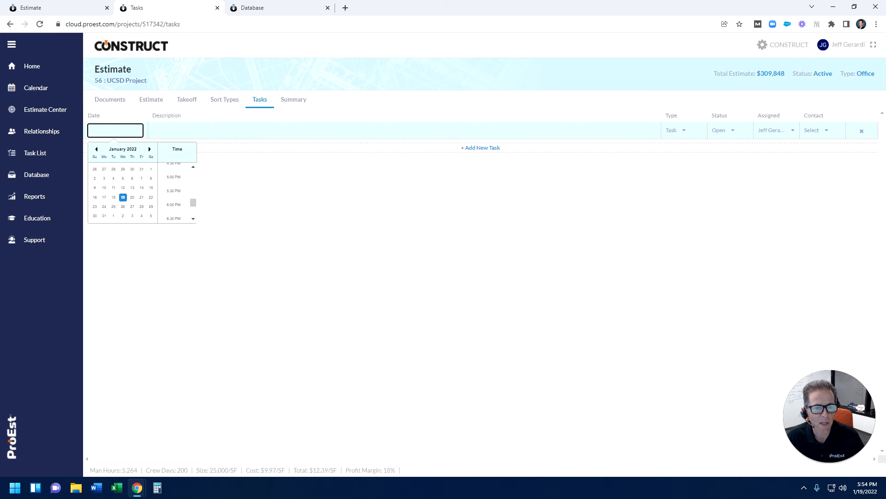
left_click(141, 196)
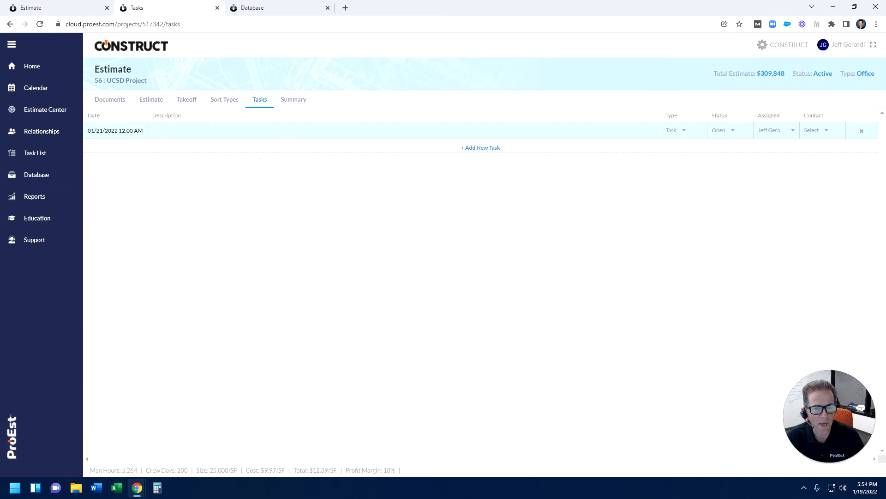
type("Check")
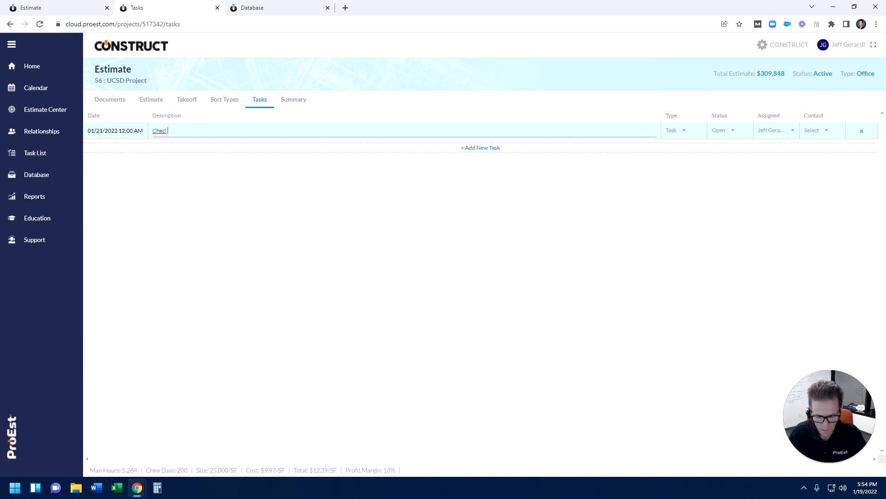
type("labor costs")
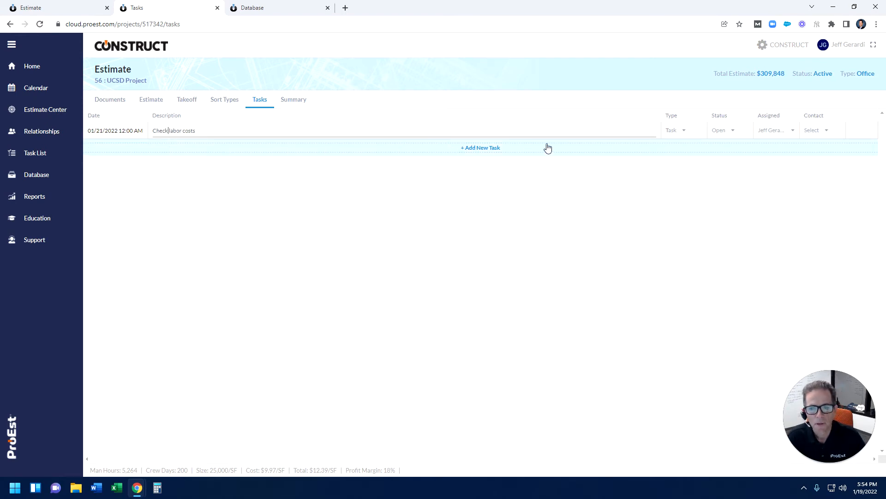
Assign the Check labor costs task to Joe Smith.
left_click(791, 130)
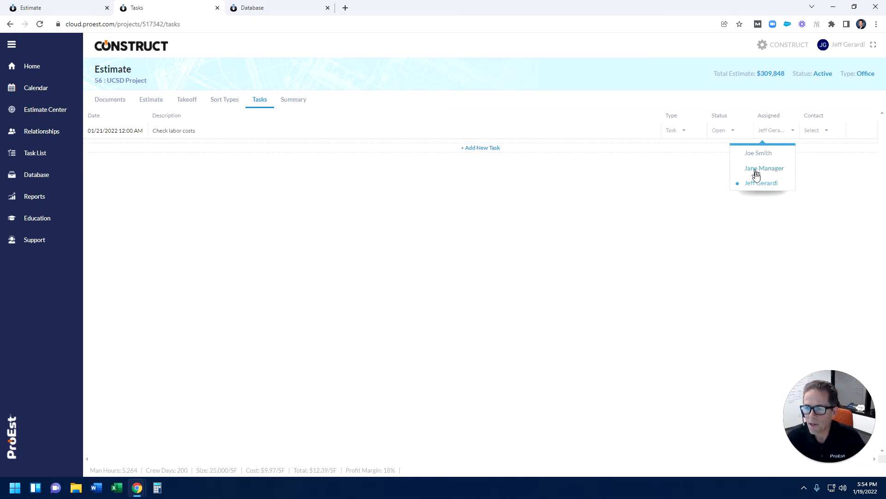
mouse_move(774, 174)
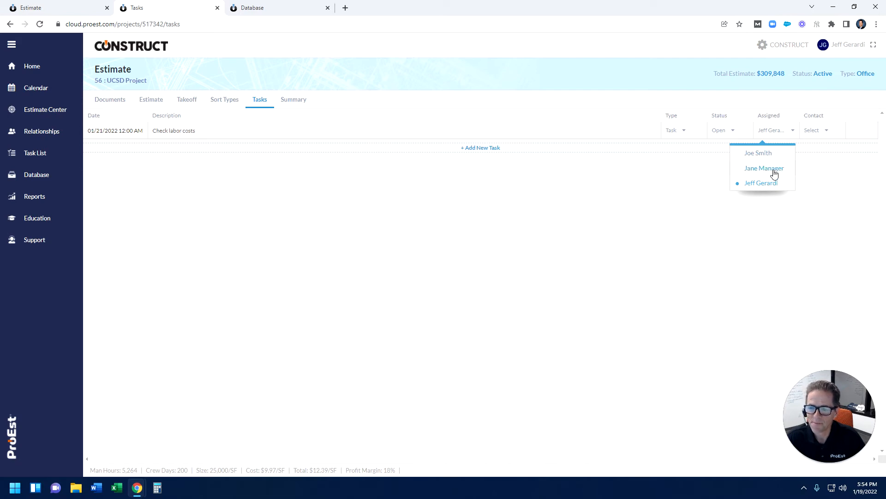
left_click(757, 153)
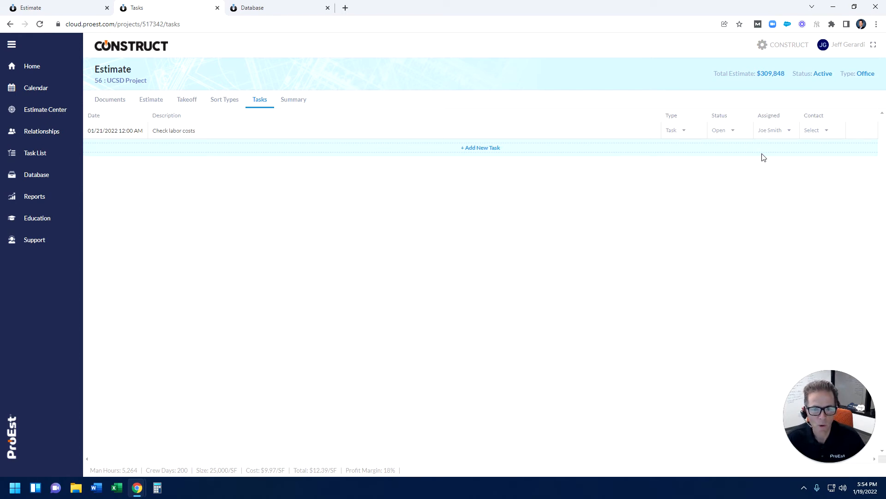
left_click(294, 99)
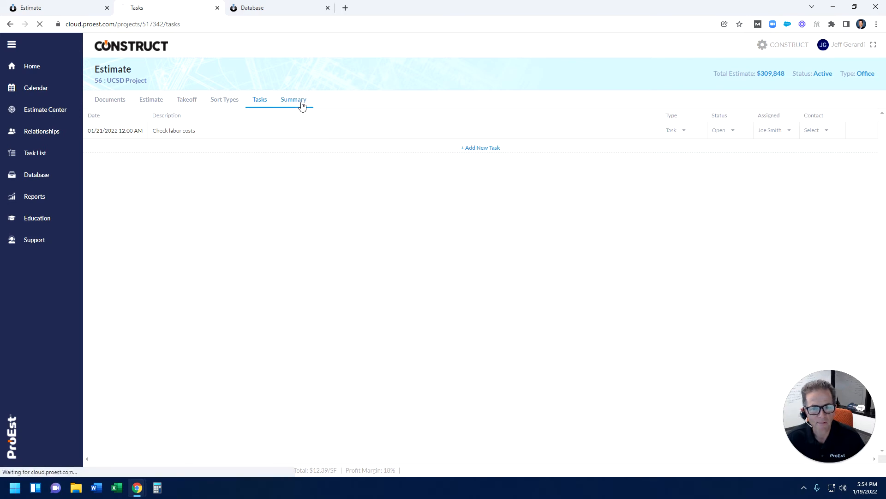
On the Summary, add a Contingency markup under Direct Cost at 3%.
left_click(292, 100)
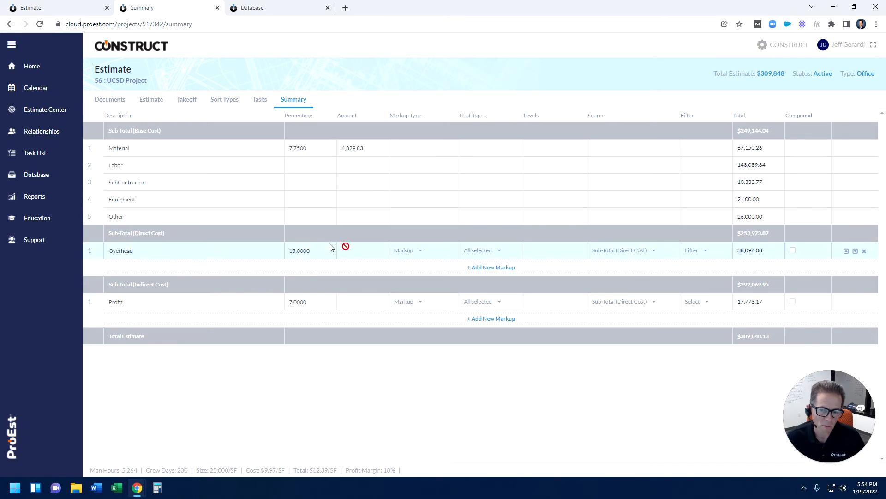
left_click(490, 267)
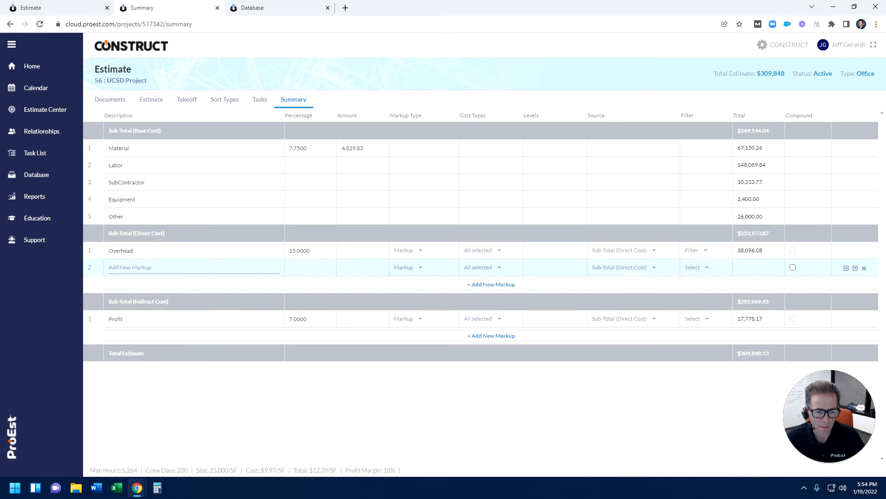
type("Contingency")
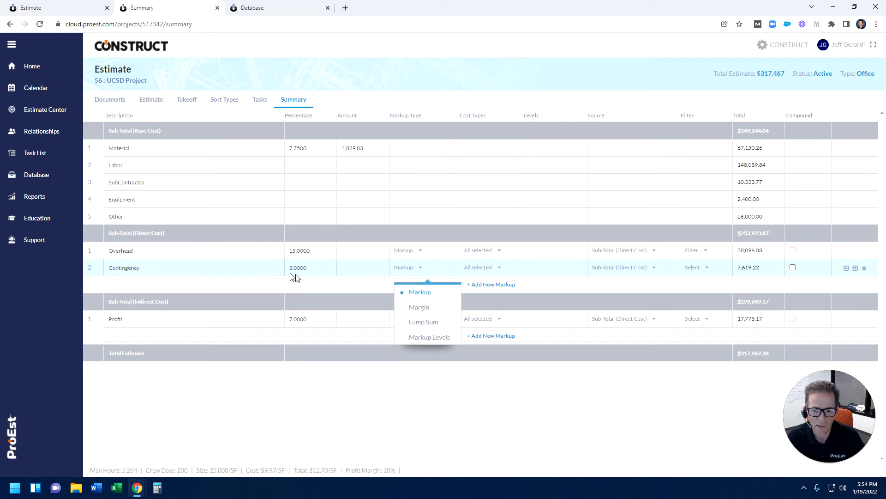
mouse_move(456, 294)
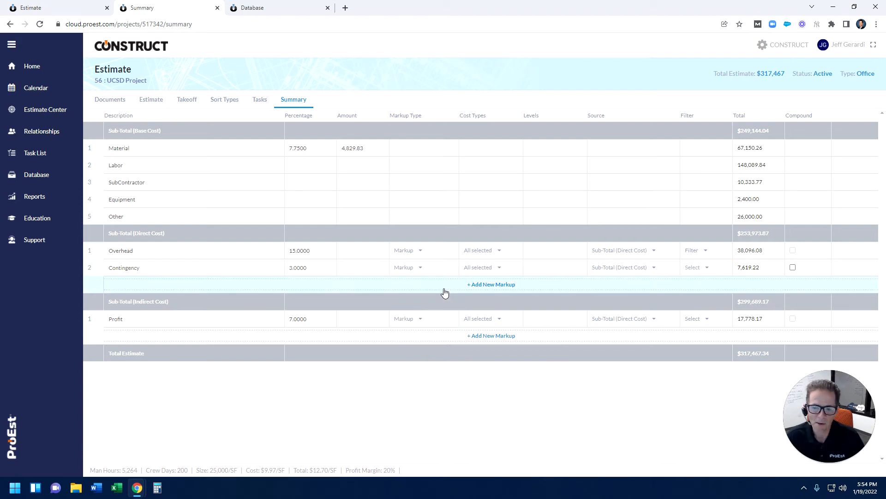
mouse_move(595, 297)
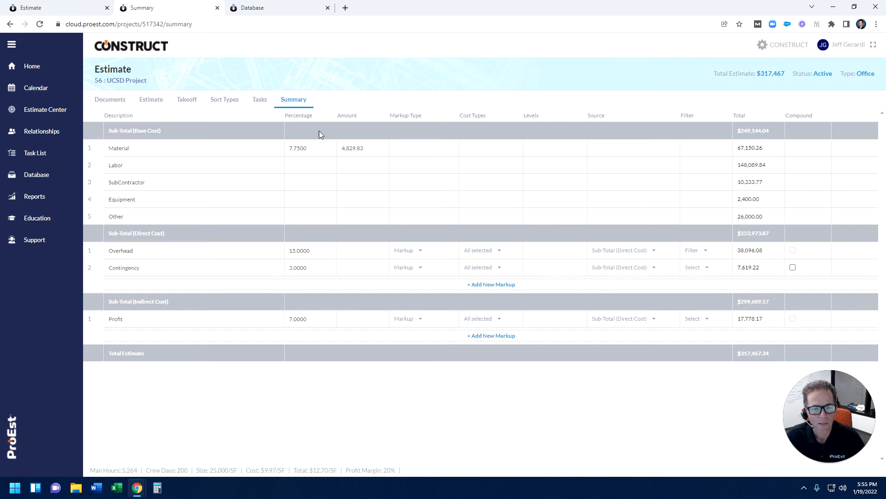
Bring up company Reports in a new tab, expand Overview and view the Estimate Cost Totals report.
right_click(34, 195)
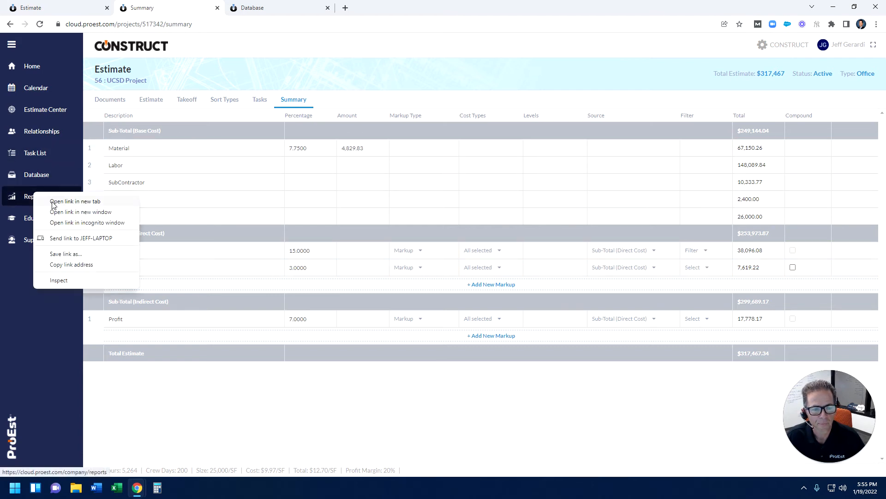
left_click(75, 201)
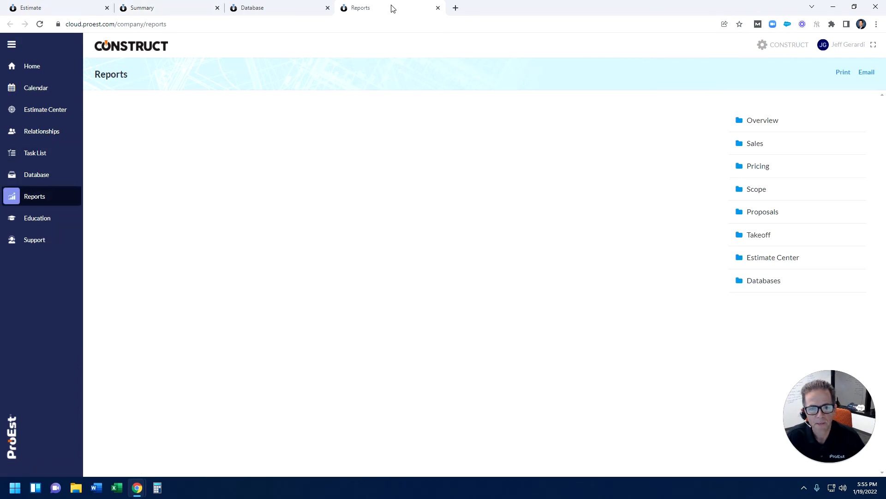
left_click(763, 120)
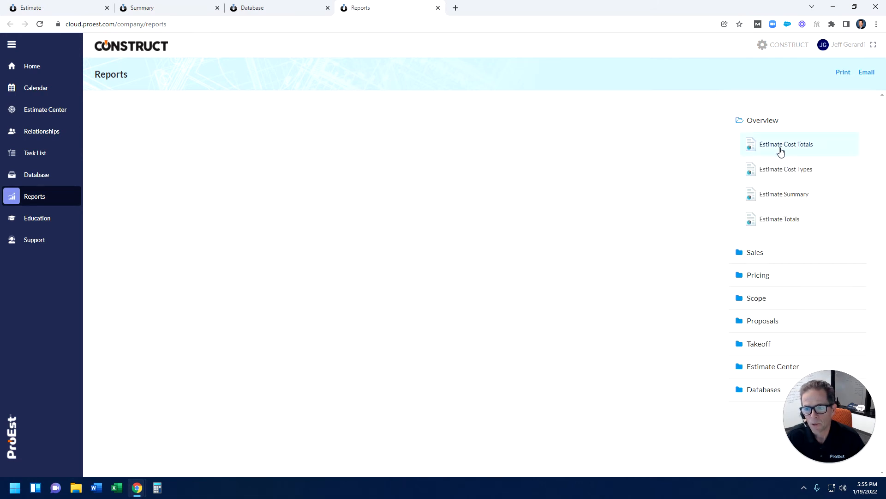
left_click(786, 144)
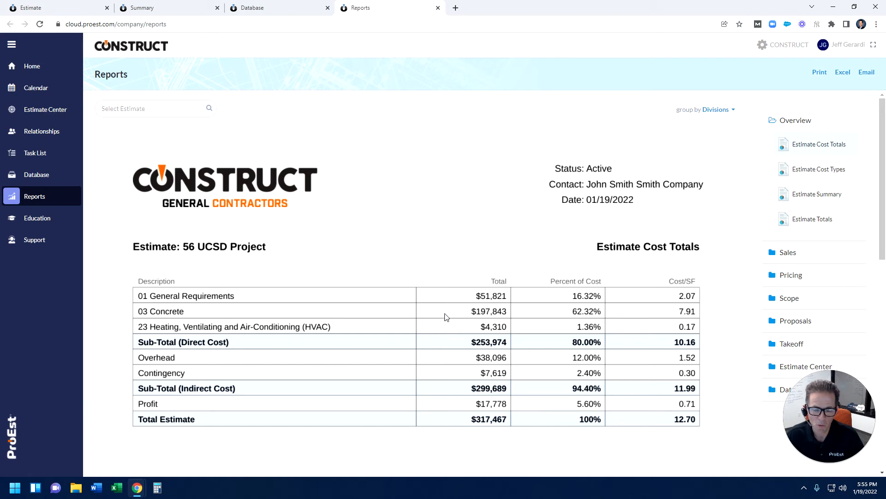
mouse_move(311, 215)
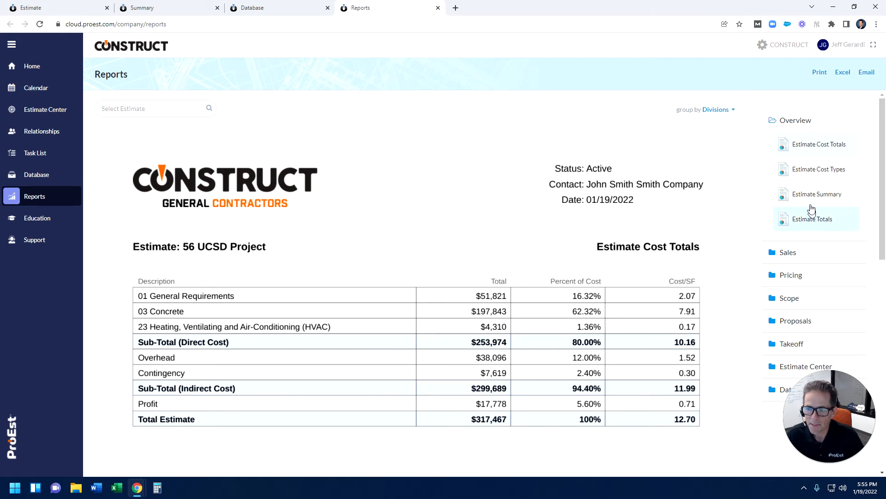
Review the UCSD Estimate Summary report with base cost $249,144.04.
left_click(816, 194)
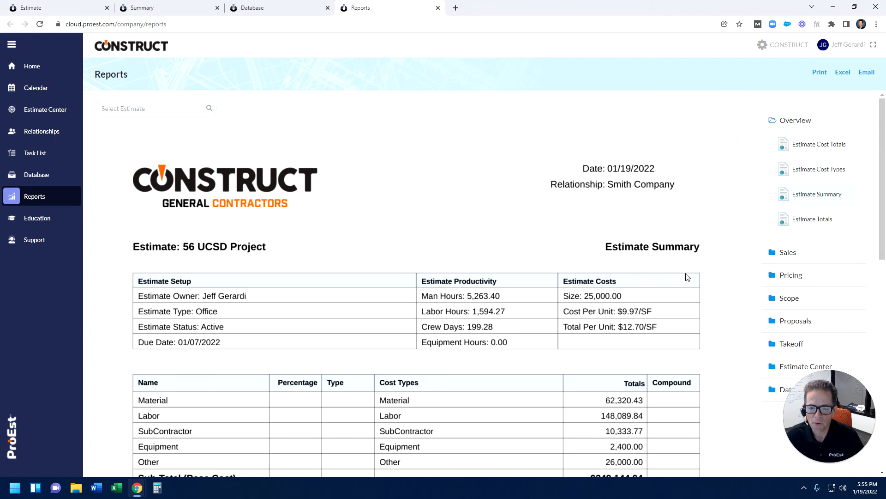
scroll("down", 3)
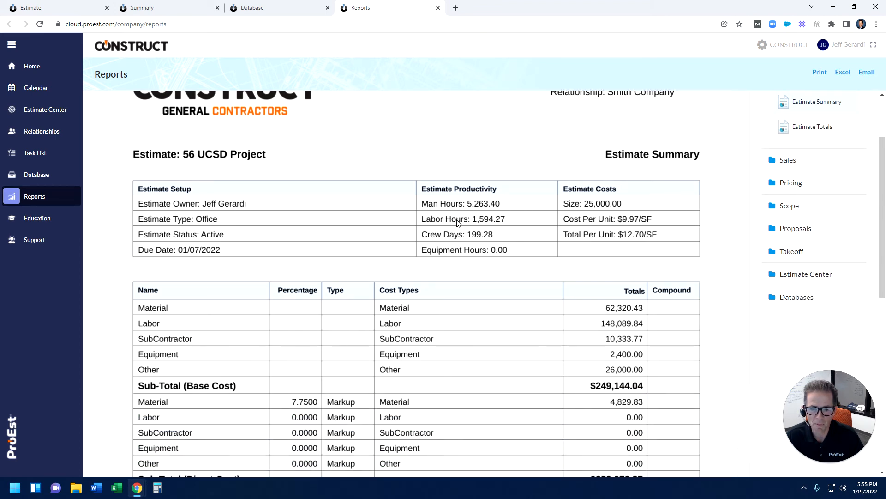
scroll("down", 3)
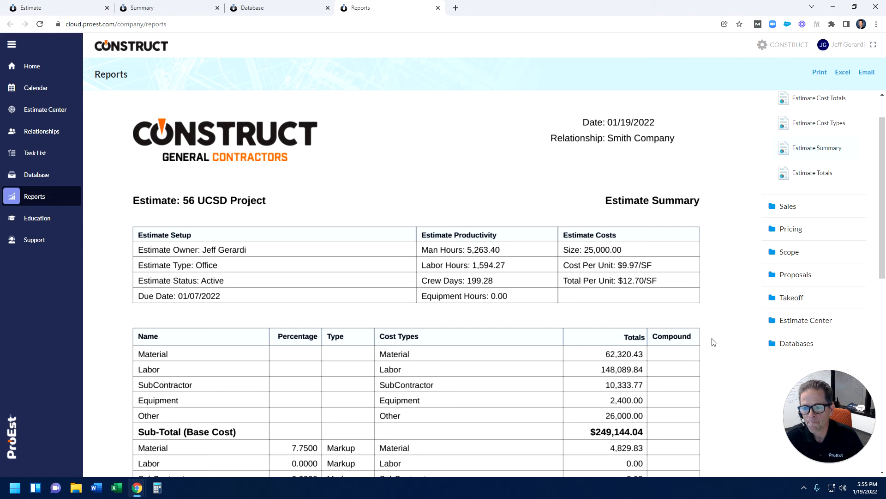
mouse_move(813, 173)
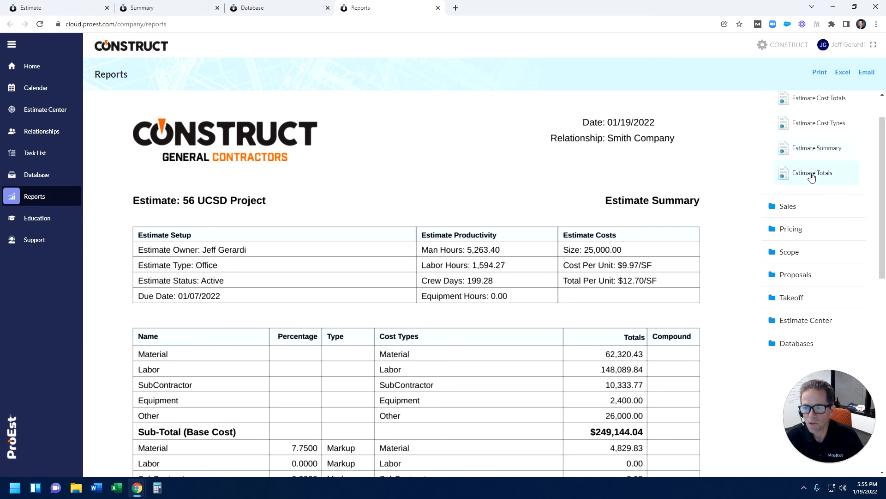
Review the Estimate Totals and Estimate Cost Types reports, then expand the Proposals group.
left_click(813, 173)
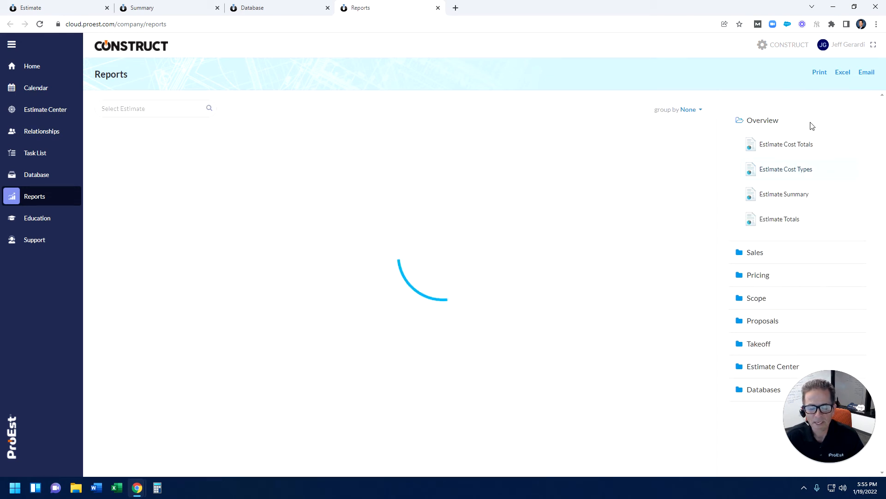
left_click(786, 169)
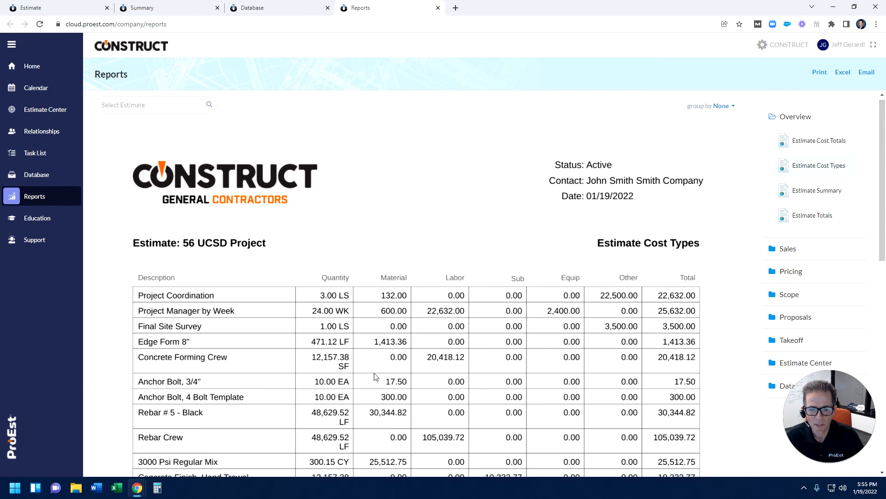
scroll("down", 3)
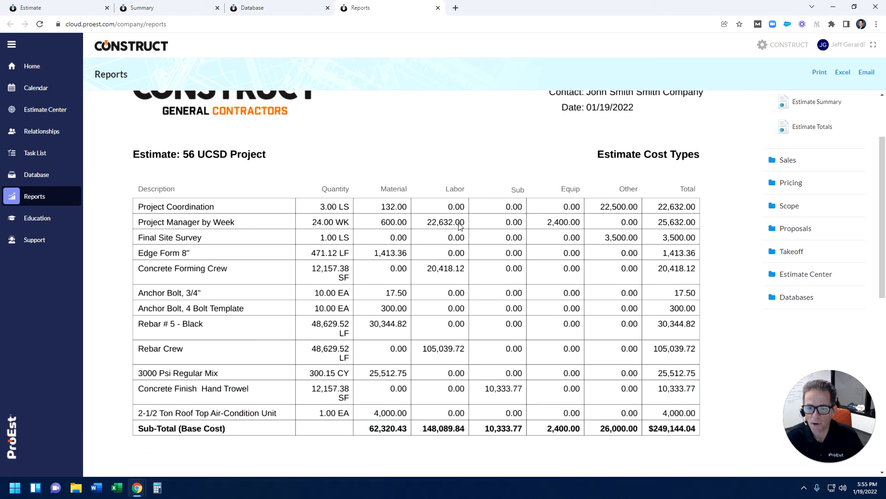
scroll("down", 3)
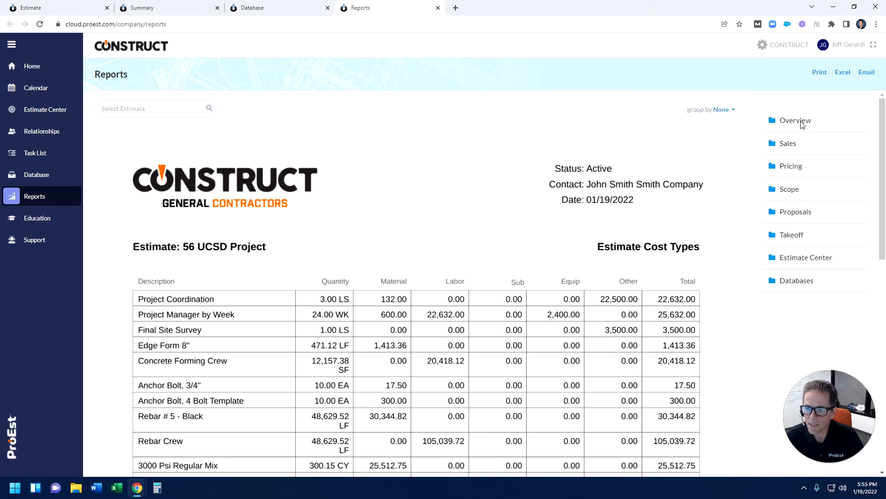
left_click(795, 212)
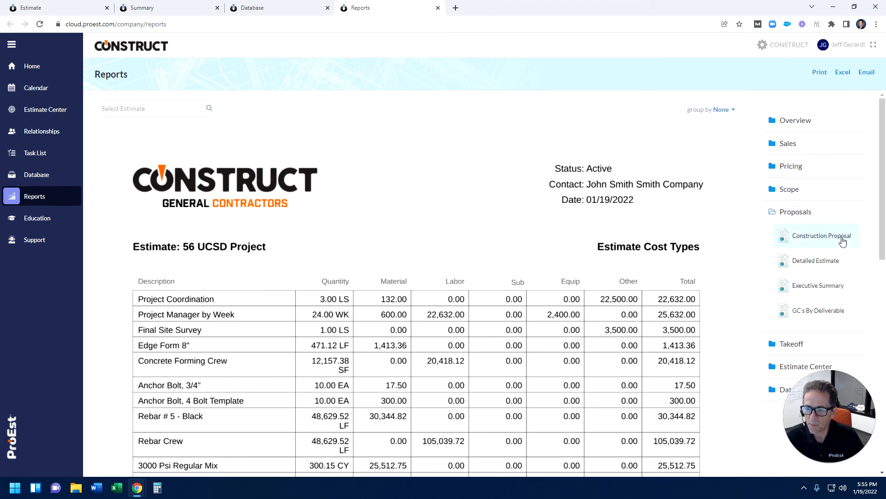
Review the Construction Proposal's contract terms, scope, exclusions and insurance, then expand Estimate Center reports.
left_click(822, 235)
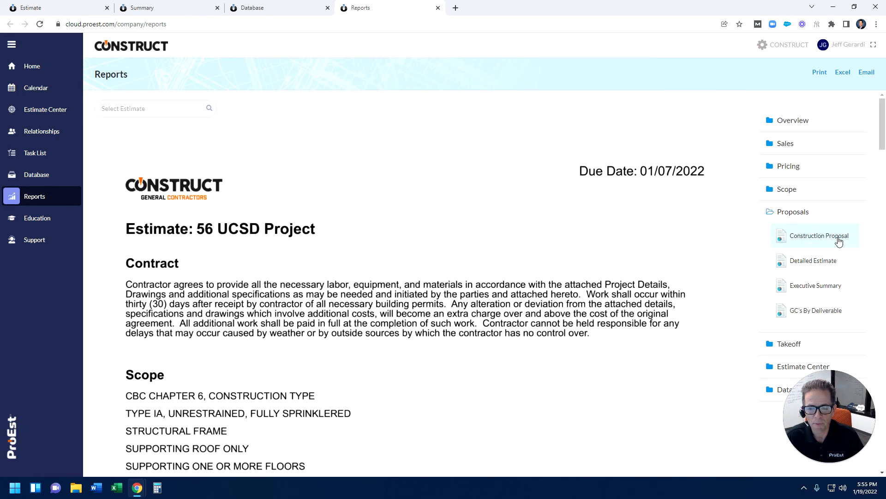
mouse_move(424, 260)
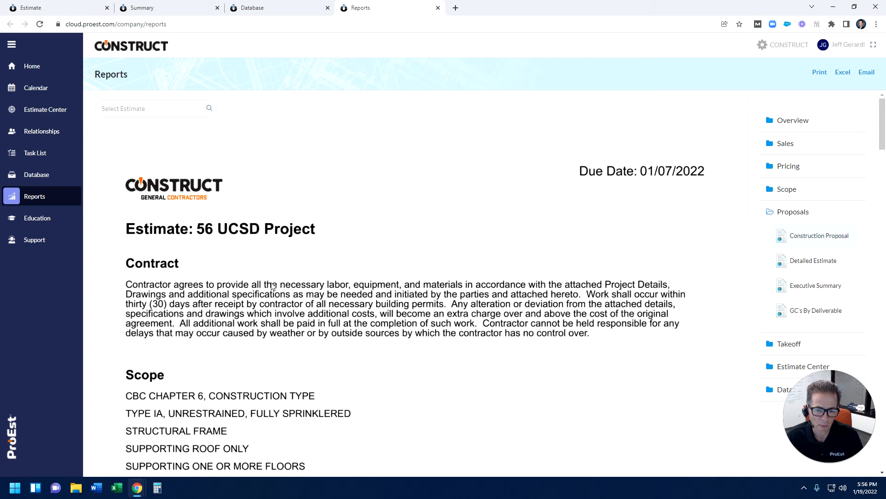
scroll("down", 3)
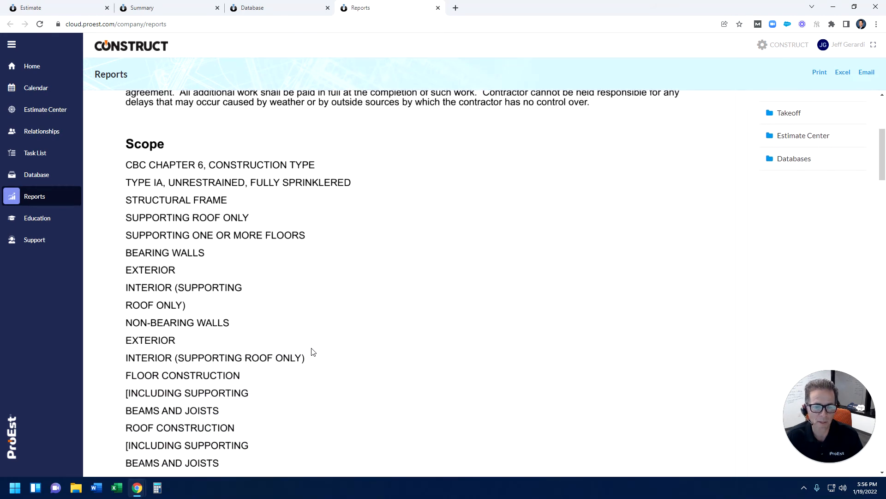
mouse_move(325, 288)
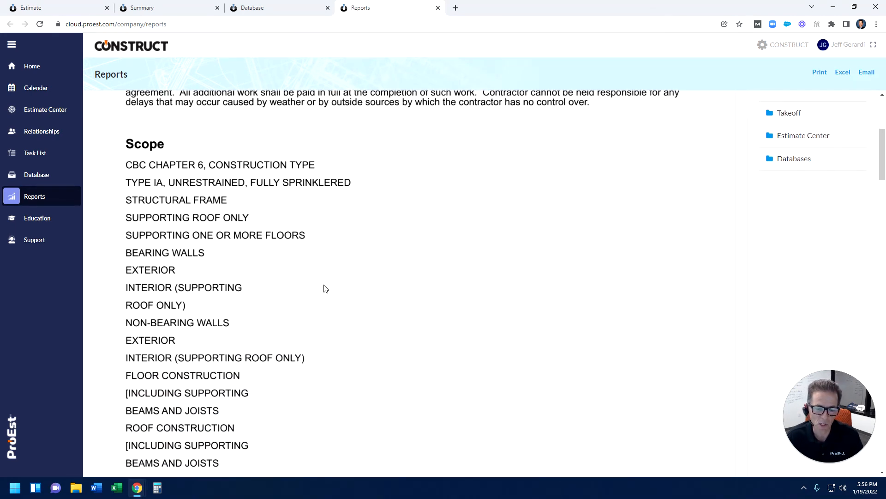
scroll("down", 3)
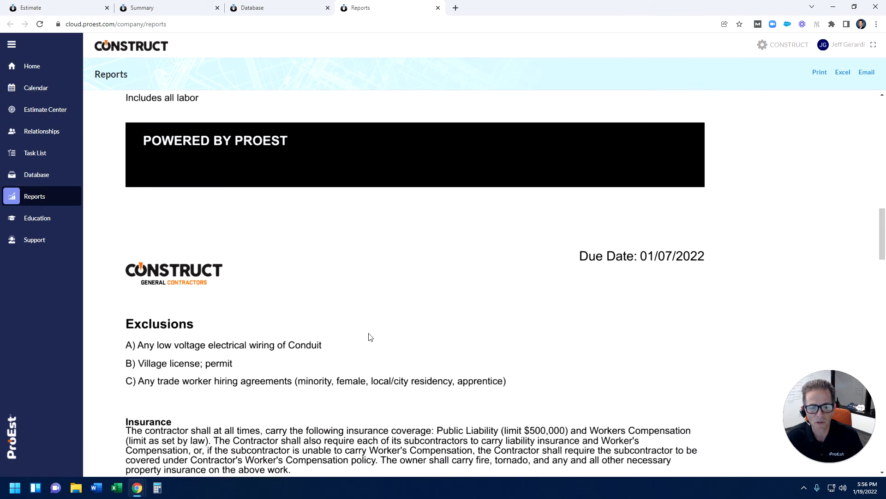
scroll("down", 3)
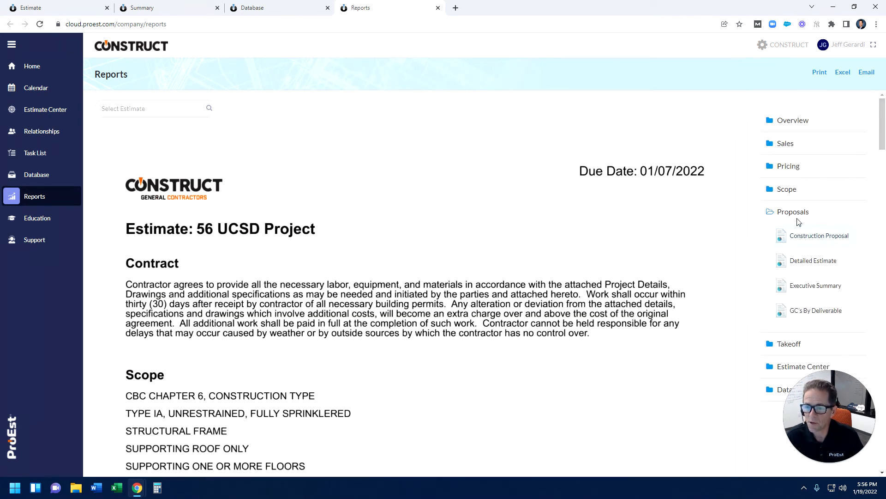
left_click(792, 211)
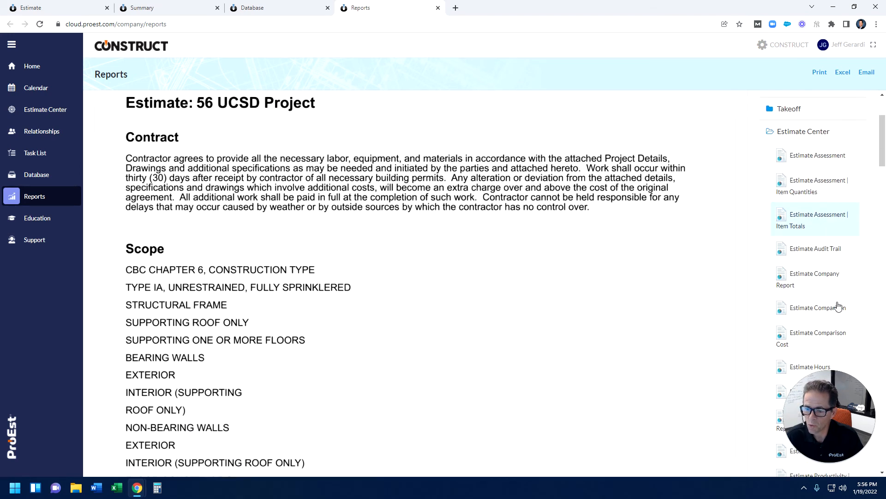
View the Estimate Company Report with Start Date 1/1/22 and scroll through its results.
scroll("down", 3)
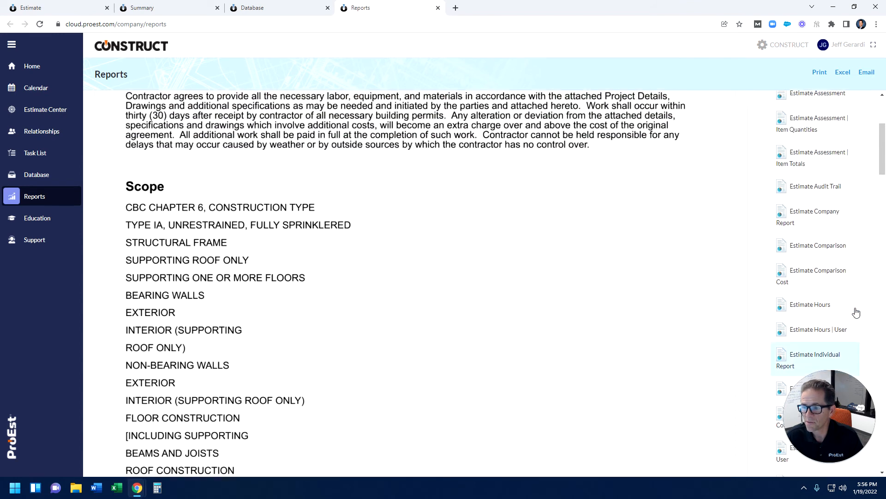
left_click(795, 219)
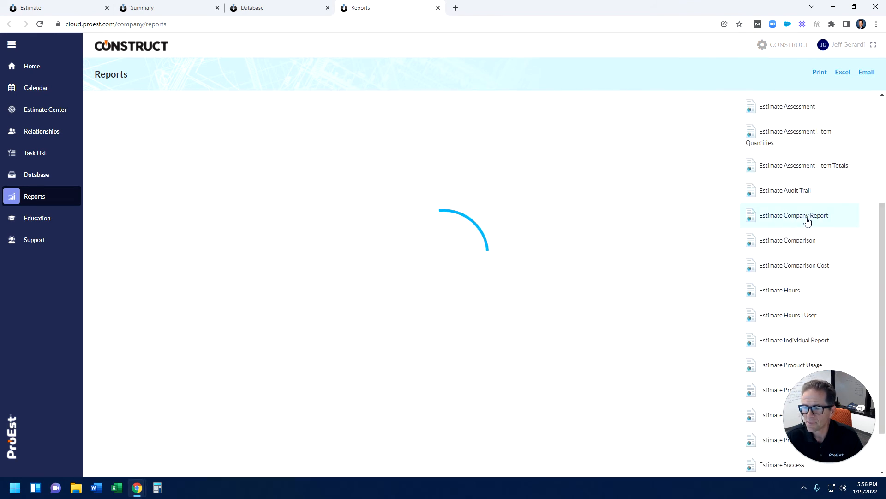
left_click(796, 215)
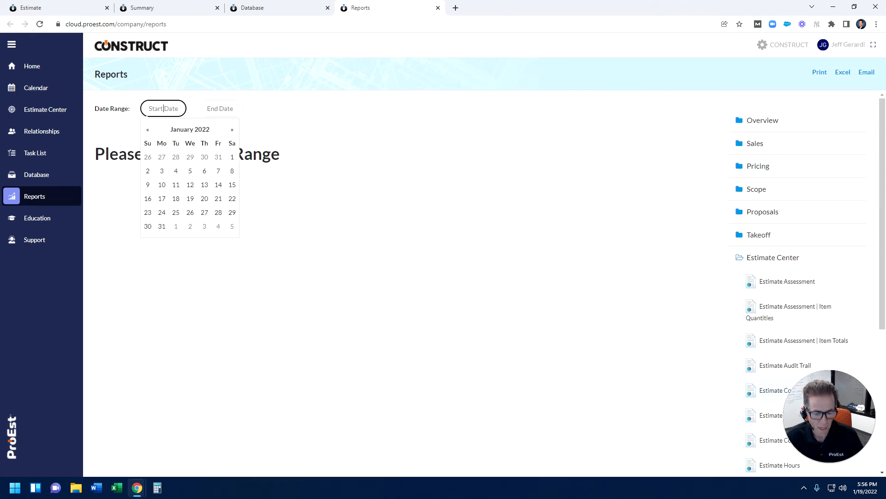
type("1/1/22")
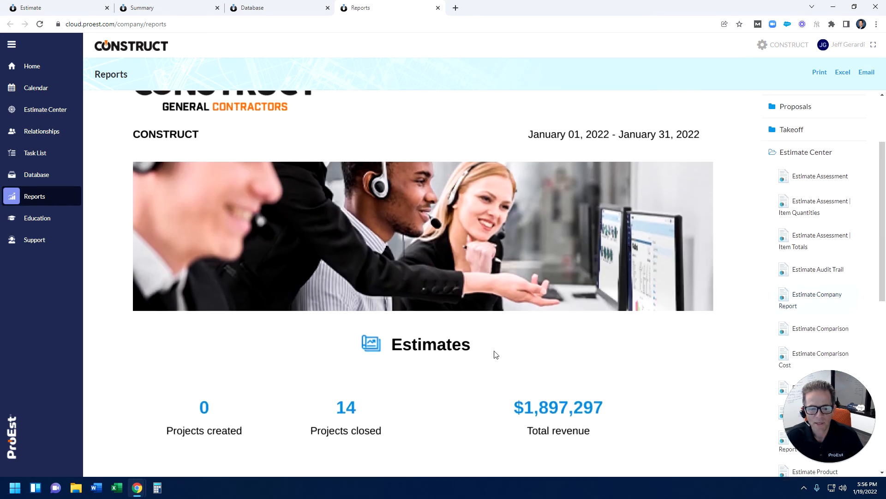
scroll("down", 3)
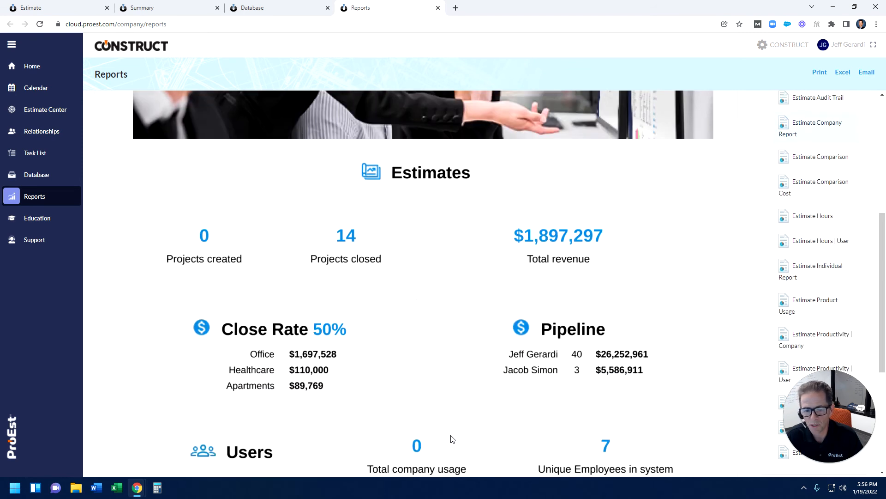
scroll("down", 3)
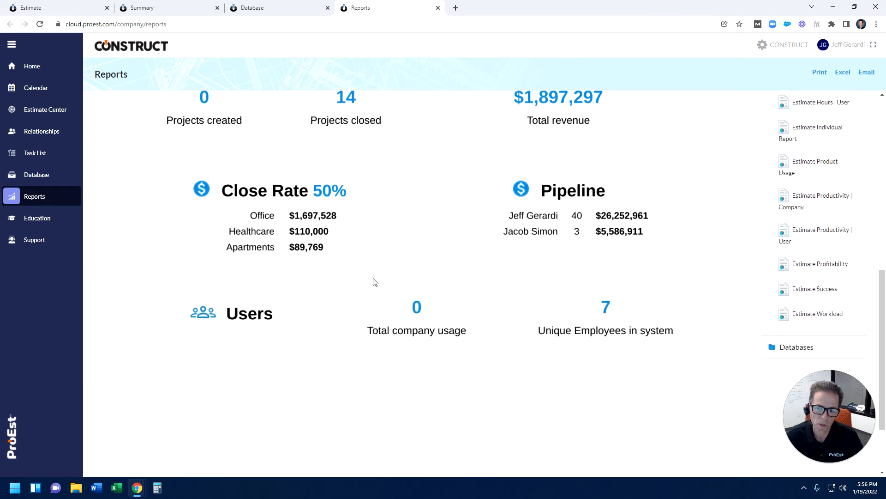
mouse_move(625, 360)
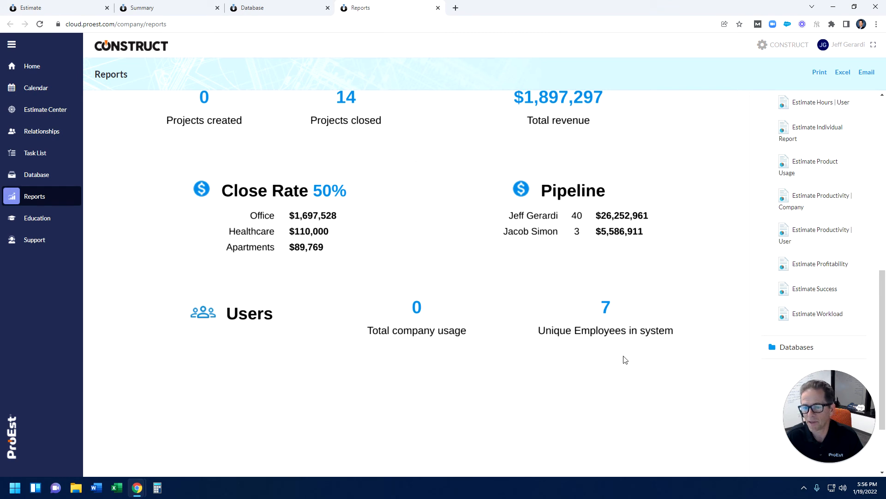
mouse_move(805, 362)
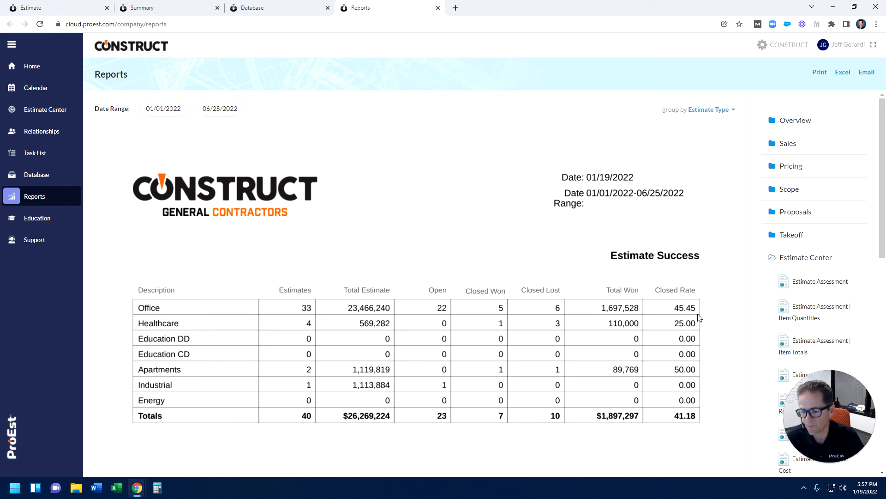
scroll("down", 3)
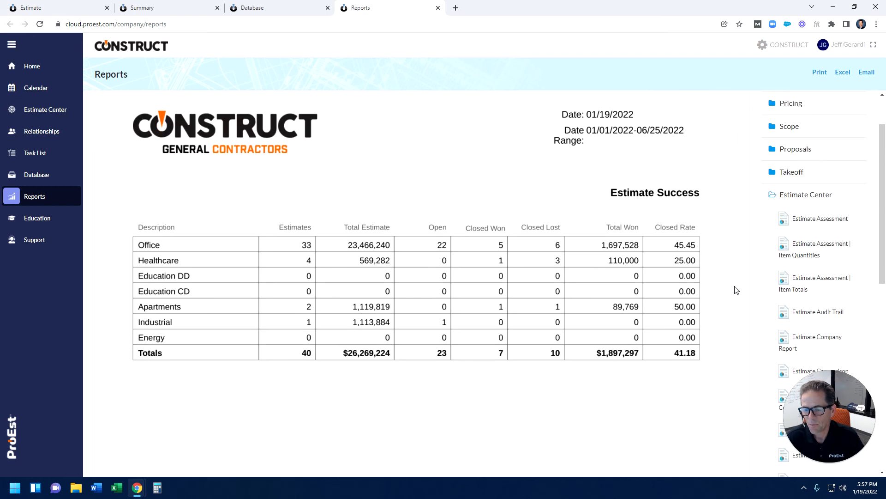
scroll("down", 3)
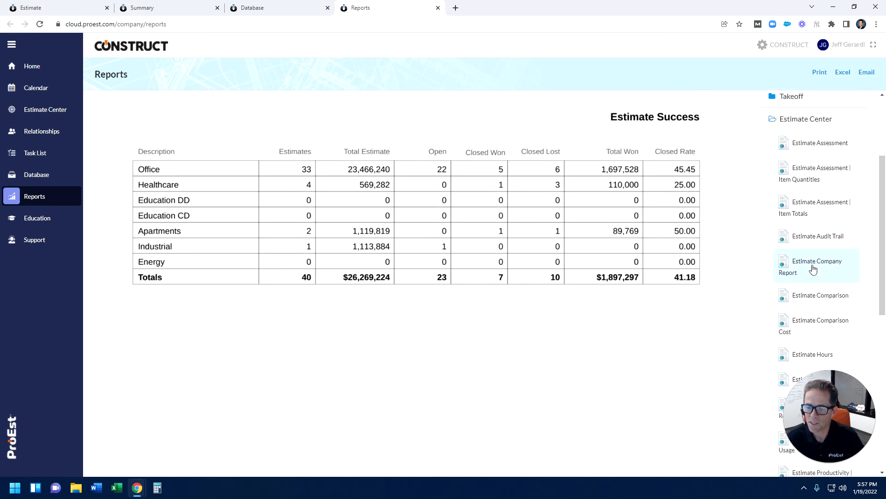
scroll("down", 3)
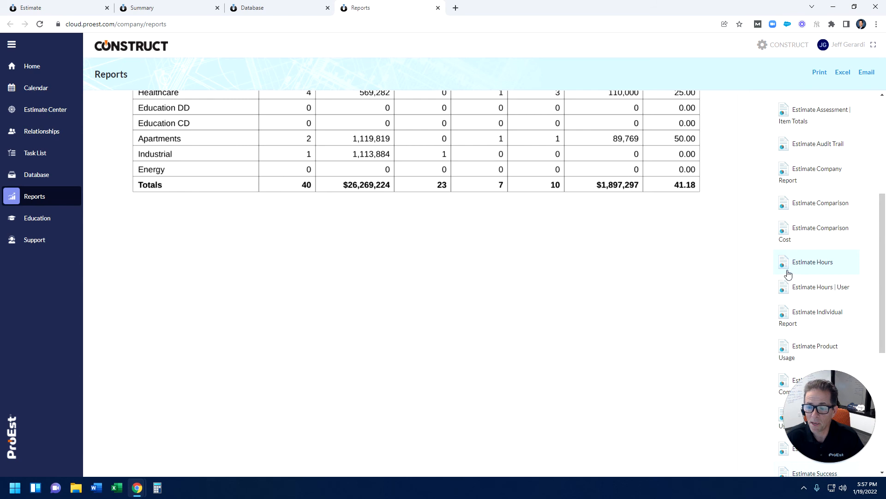
mouse_move(821, 266)
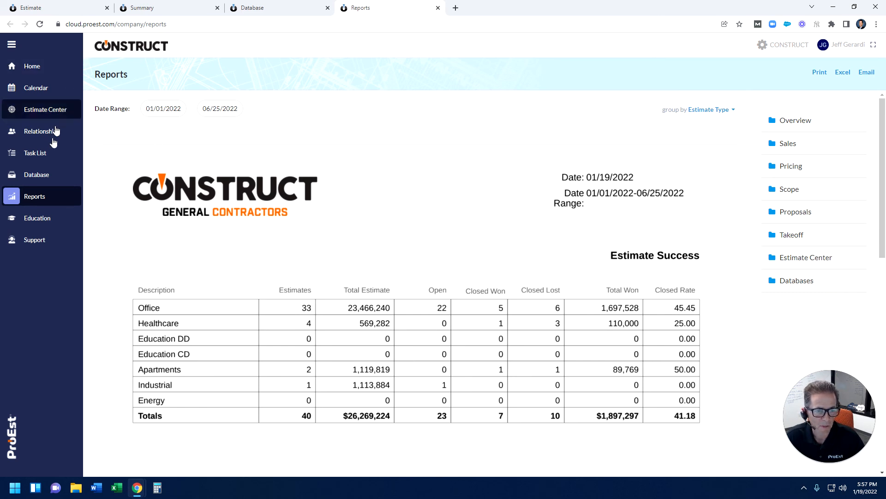
Browse the Estimator certification's course list in Education, then return to the Certifications list.
left_click(36, 218)
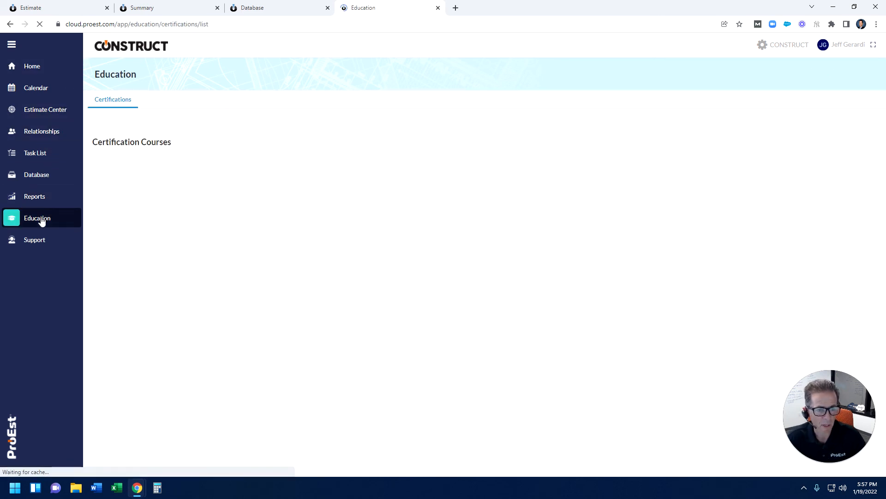
left_click(37, 218)
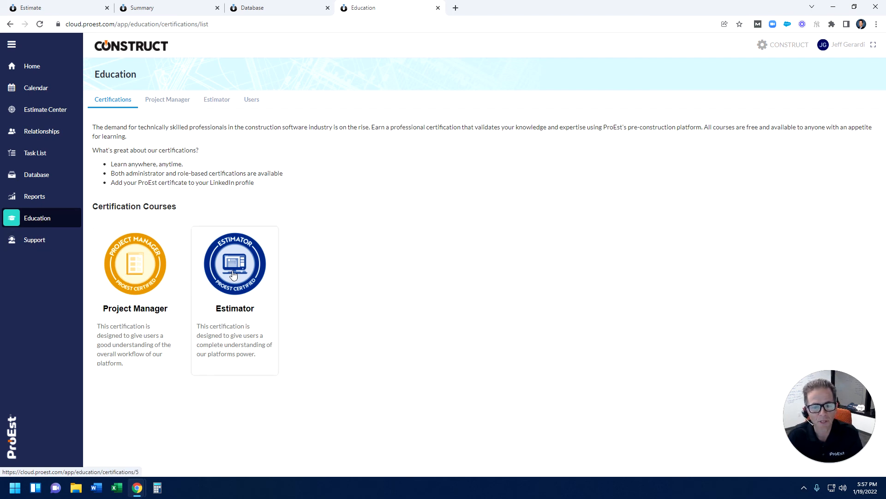
left_click(235, 263)
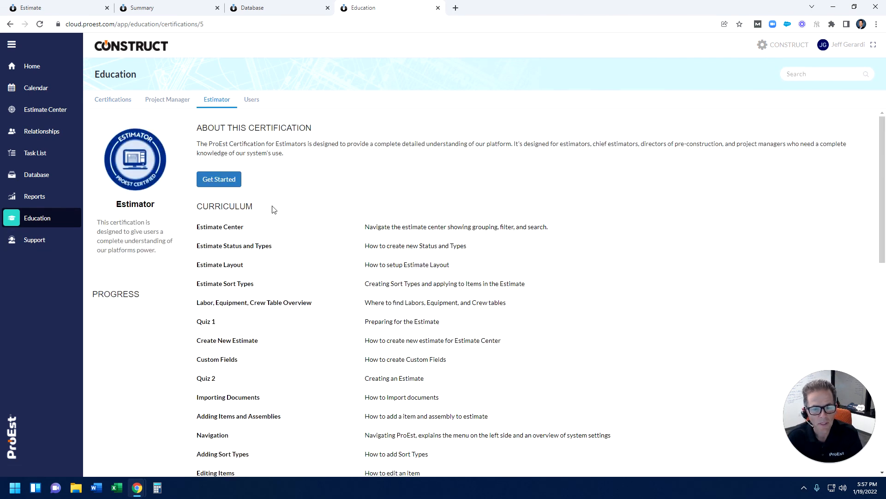
left_click(219, 179)
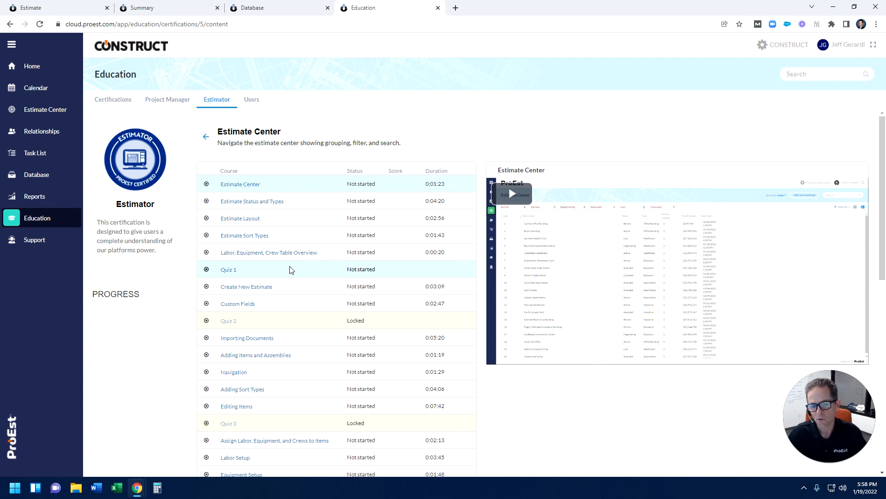
left_click(113, 99)
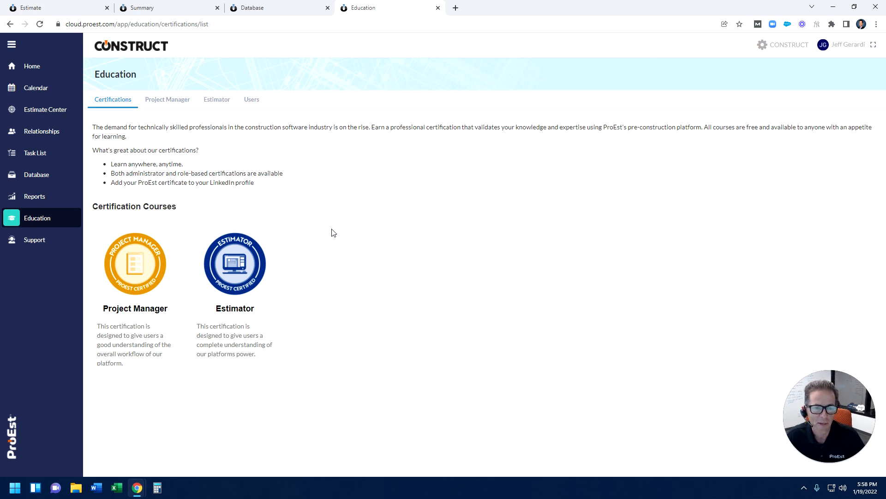
mouse_move(35, 239)
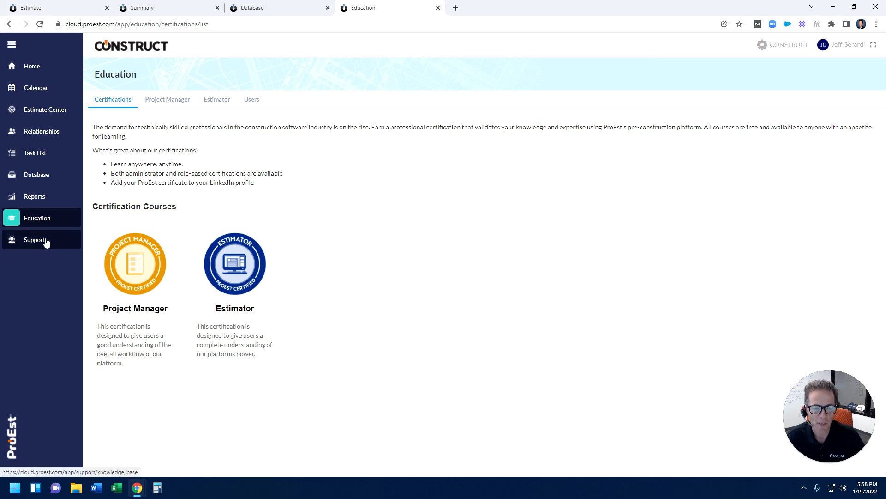
View the Support knowledge base, then go back to the Home dashboard.
left_click(34, 240)
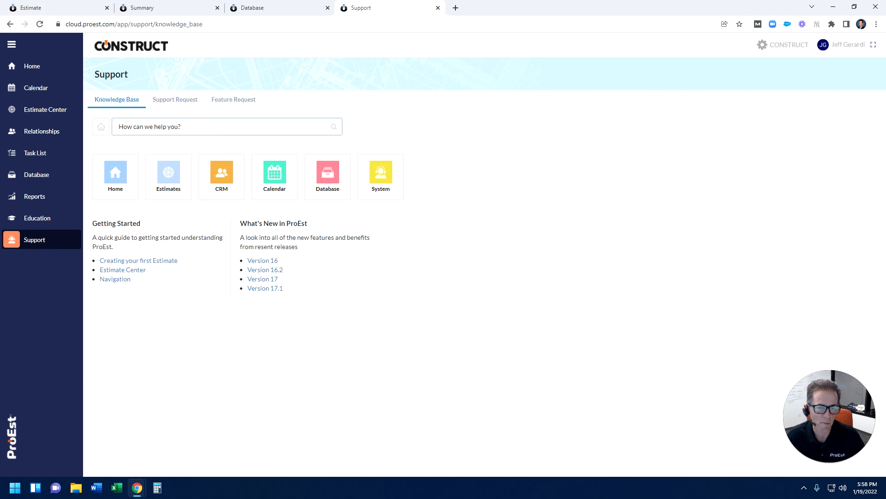
mouse_move(257, 349)
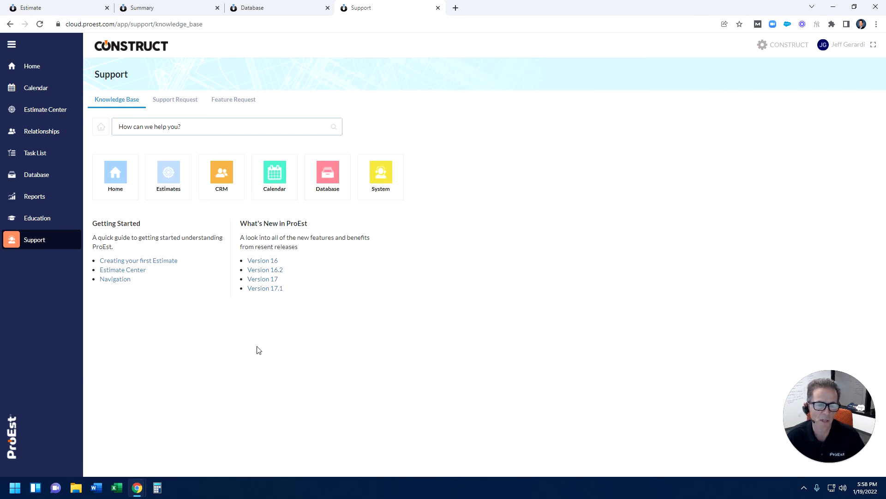
mouse_move(299, 192)
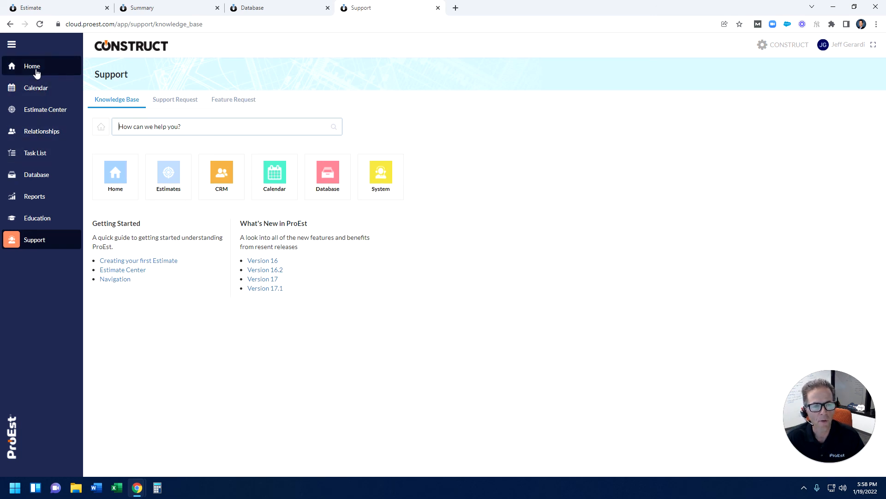
left_click(31, 66)
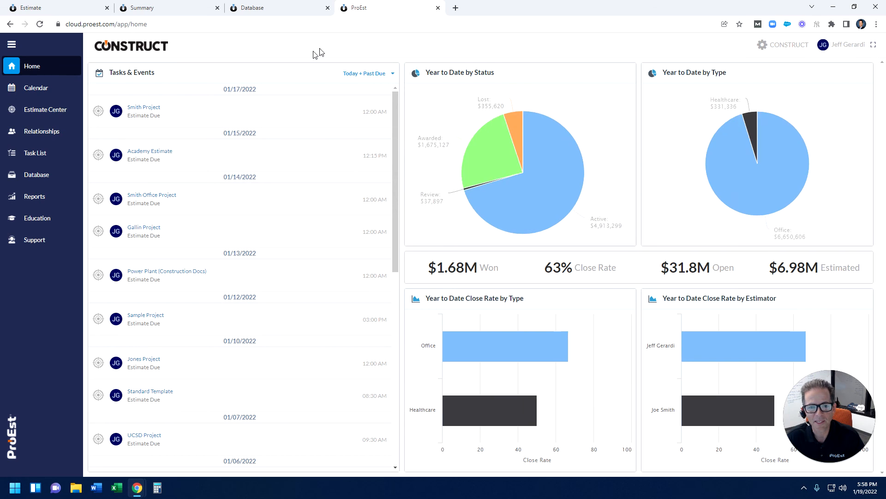